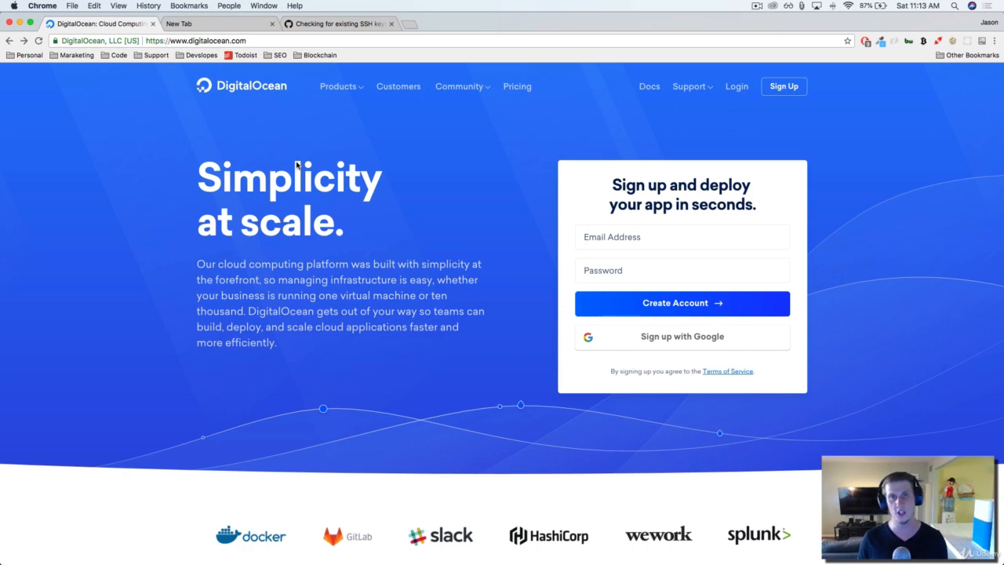
mouse_move(552, 102)
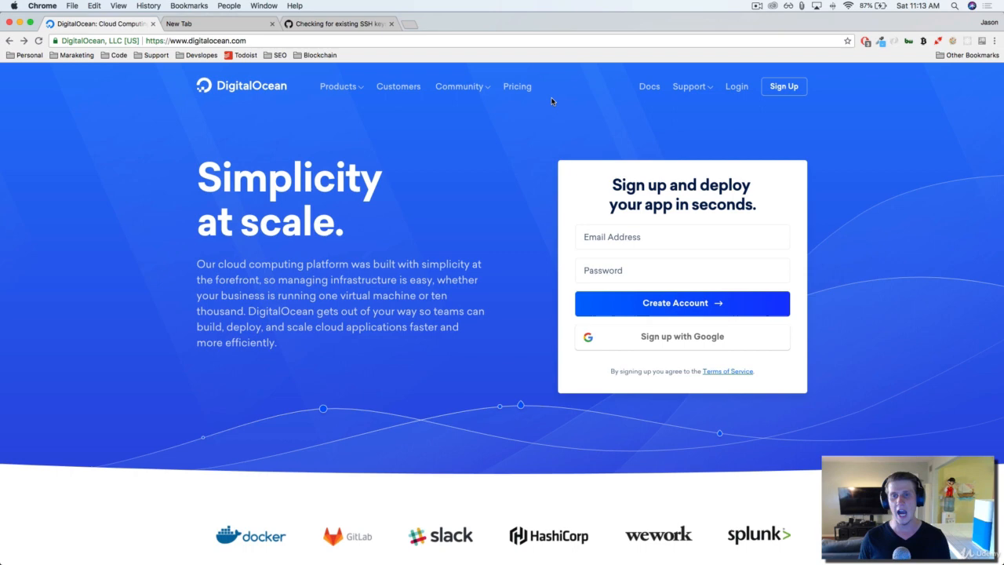
mouse_move(737, 87)
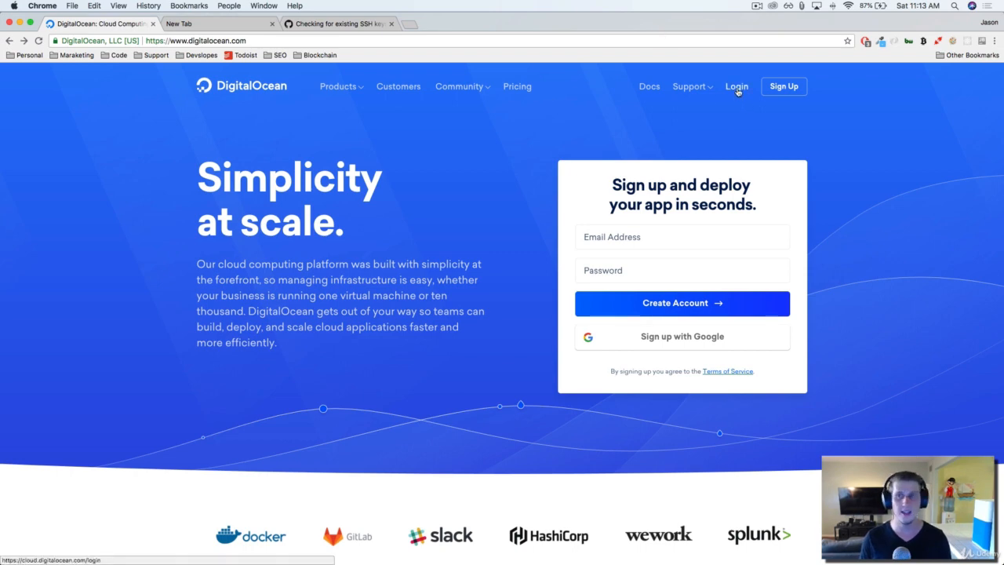
- Log in from the homepage and bring up the Create menu on the empty dashboard
click(736, 86)
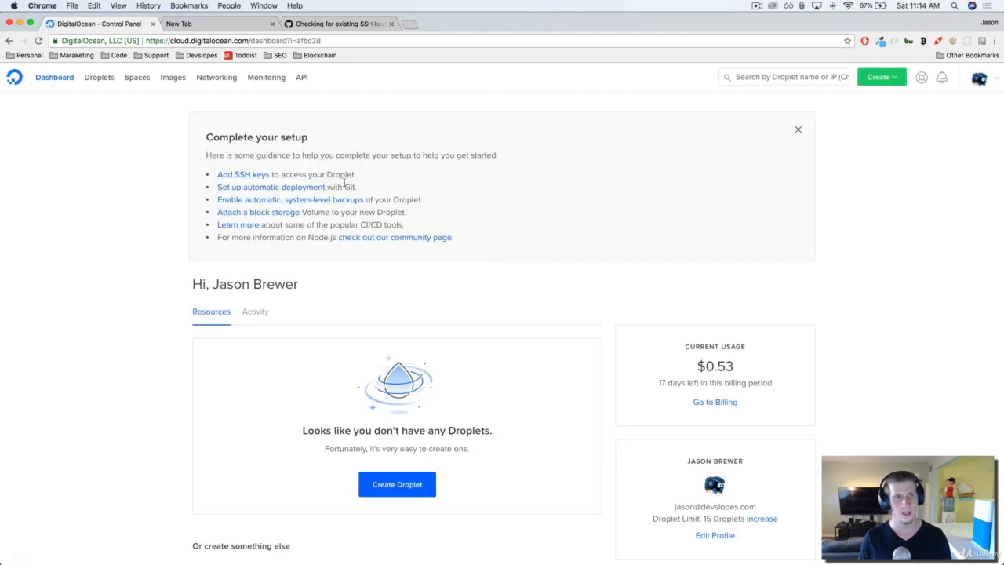
mouse_move(210, 171)
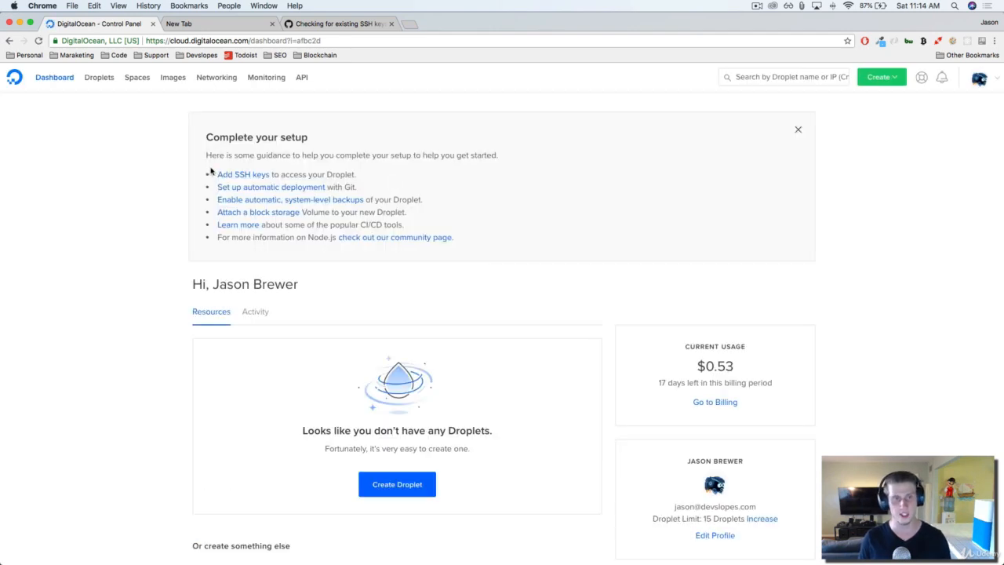
mouse_move(196, 483)
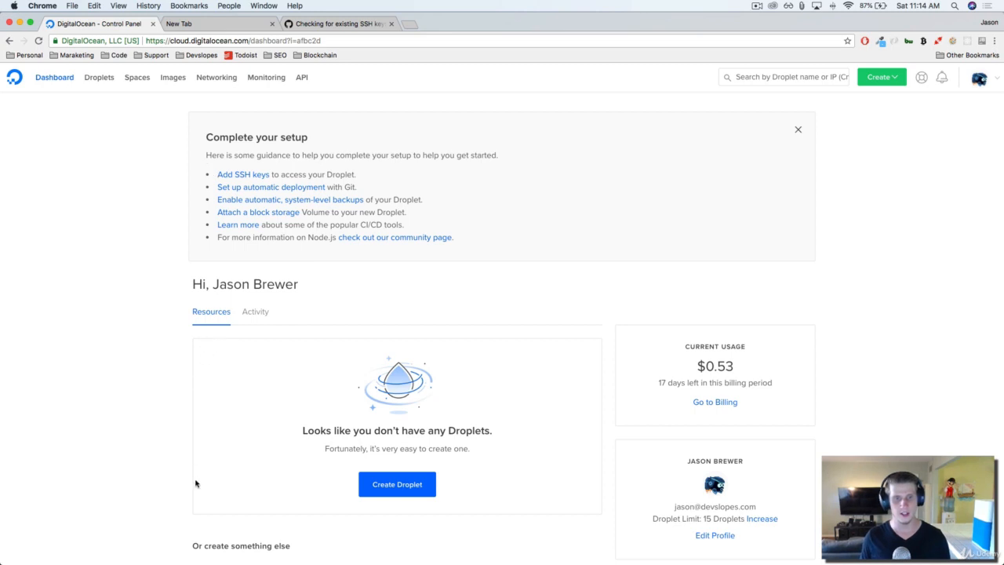
mouse_move(185, 421)
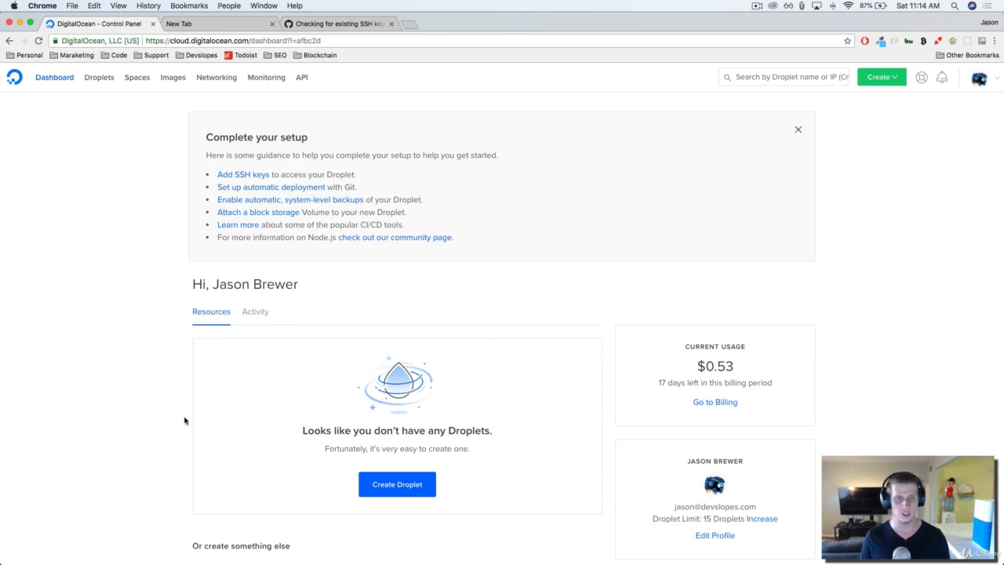
mouse_move(405, 443)
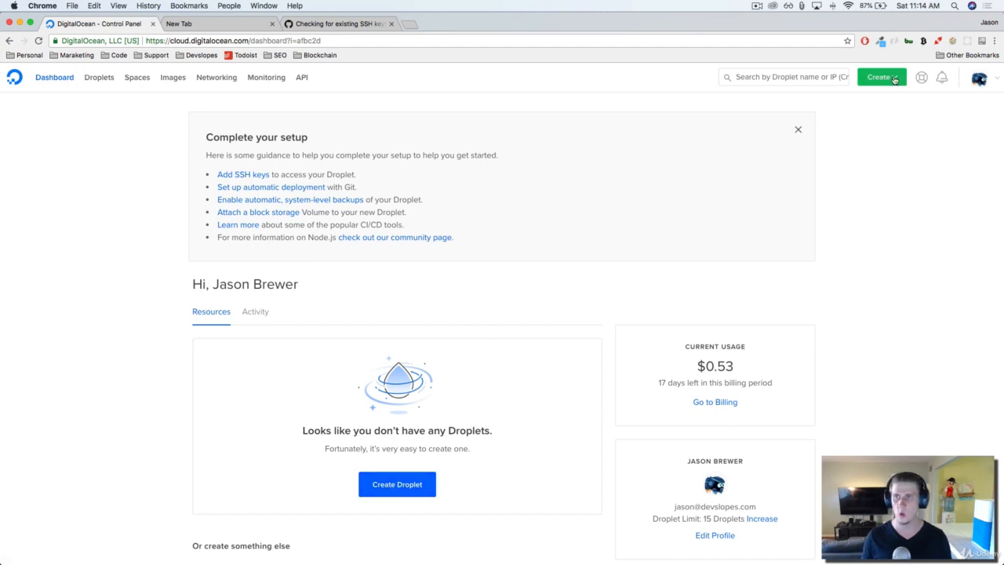
click(880, 75)
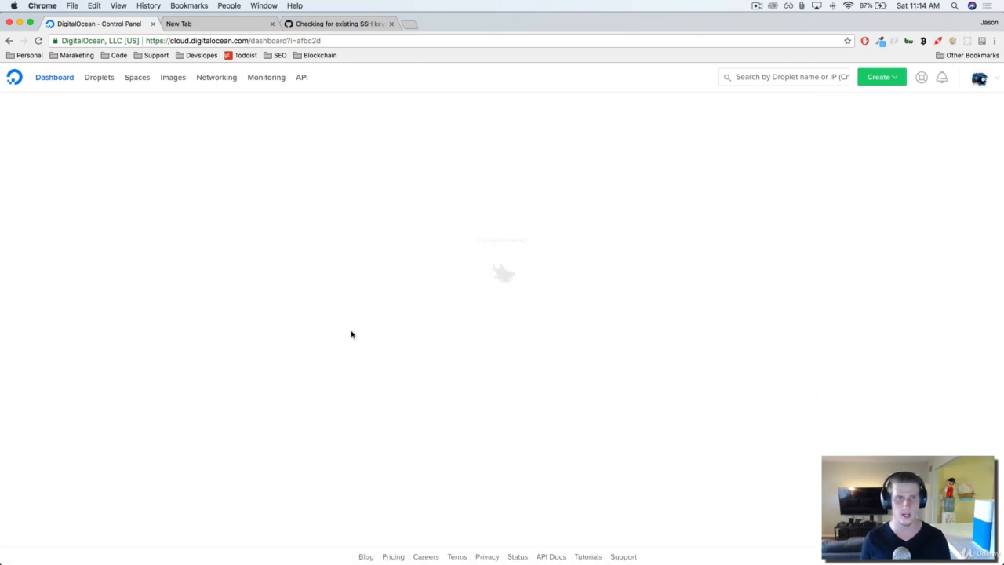
- Create a droplet using the NodeJS 6.12.3 on 16.04 one-click app image
click(881, 77)
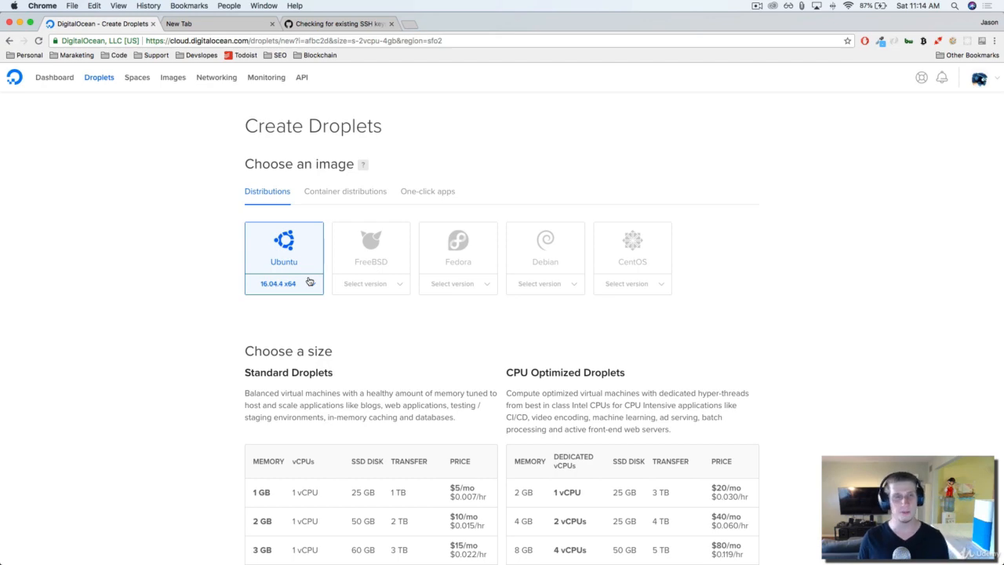
scroll(down, 3)
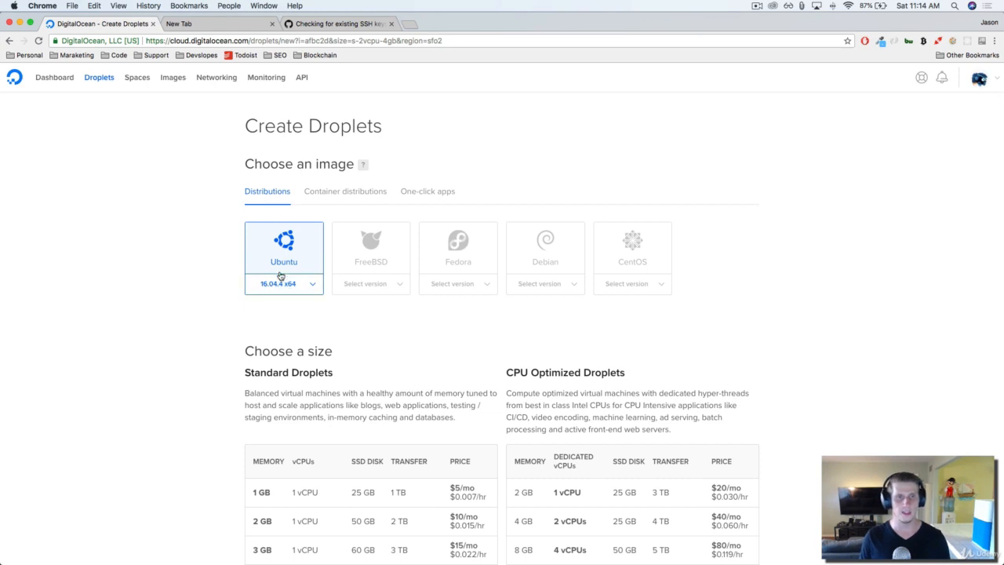
mouse_move(300, 288)
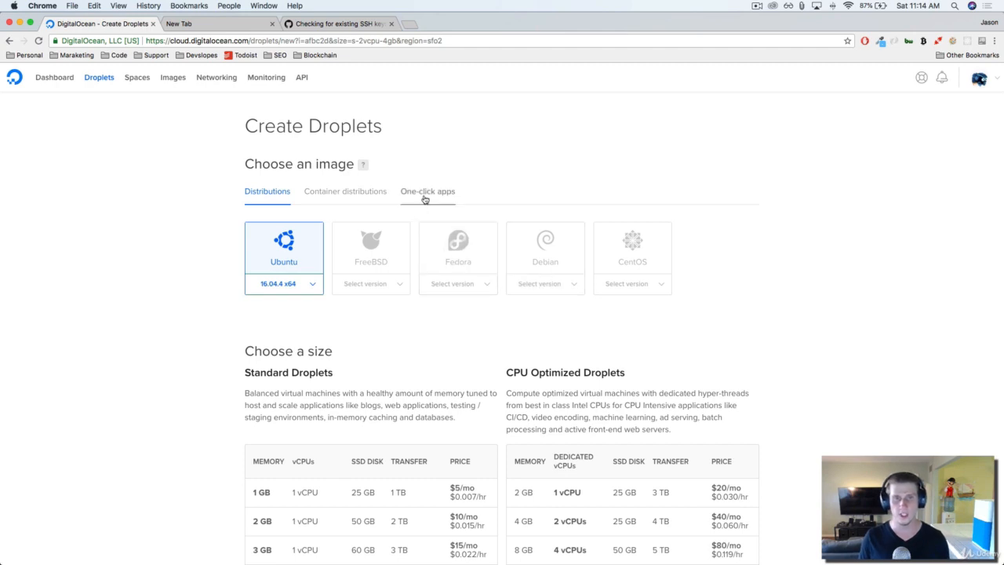
click(427, 191)
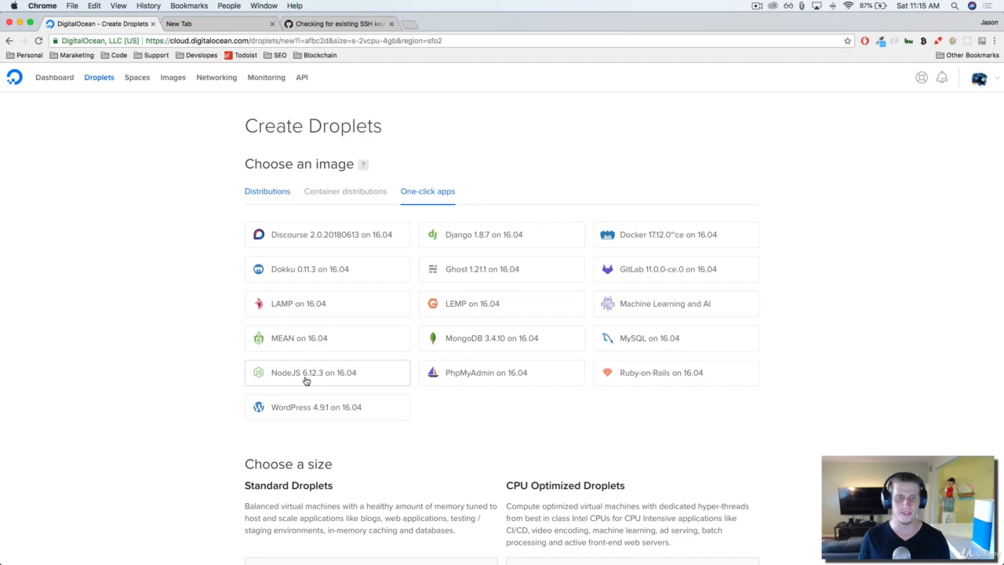
mouse_move(292, 383)
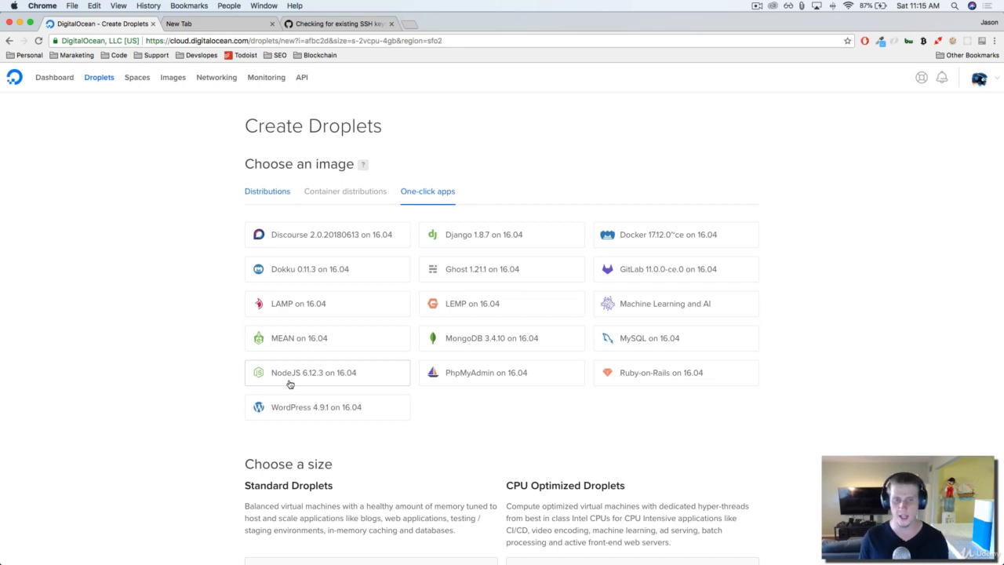
click(314, 372)
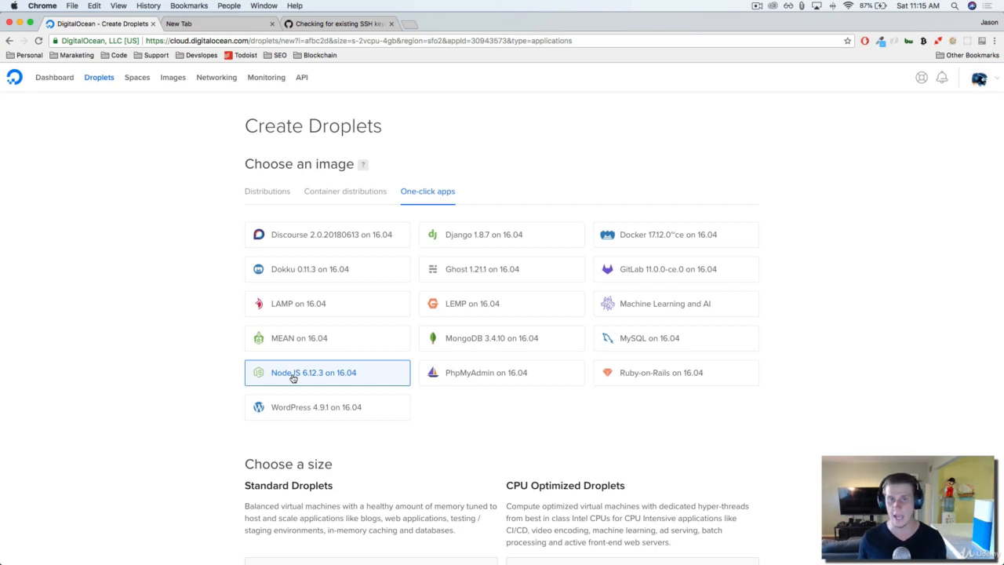
mouse_move(351, 389)
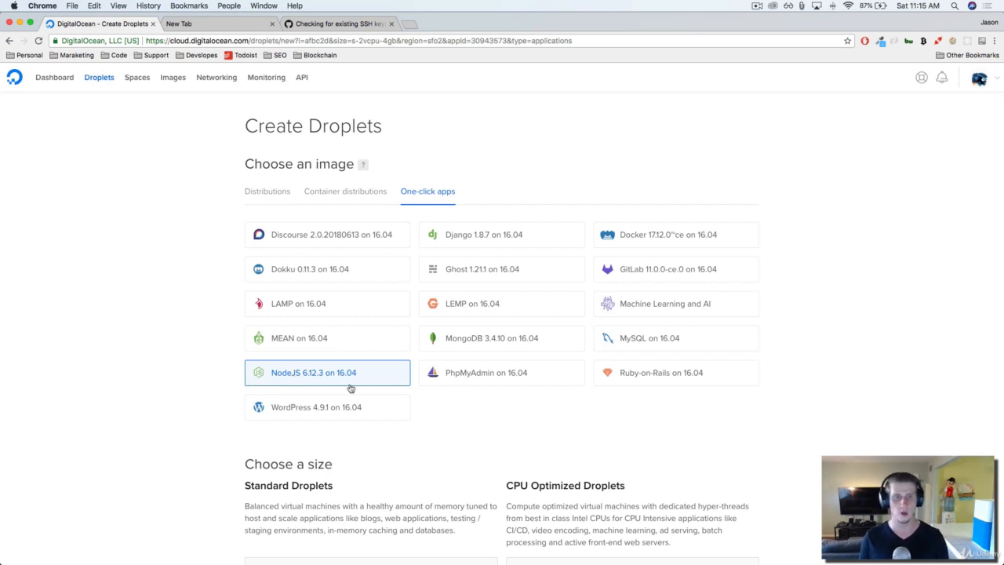
- Choose the 1 GB / 1 vCPU / 25 GB Standard Droplet size at $5/mo
scroll(down, 3)
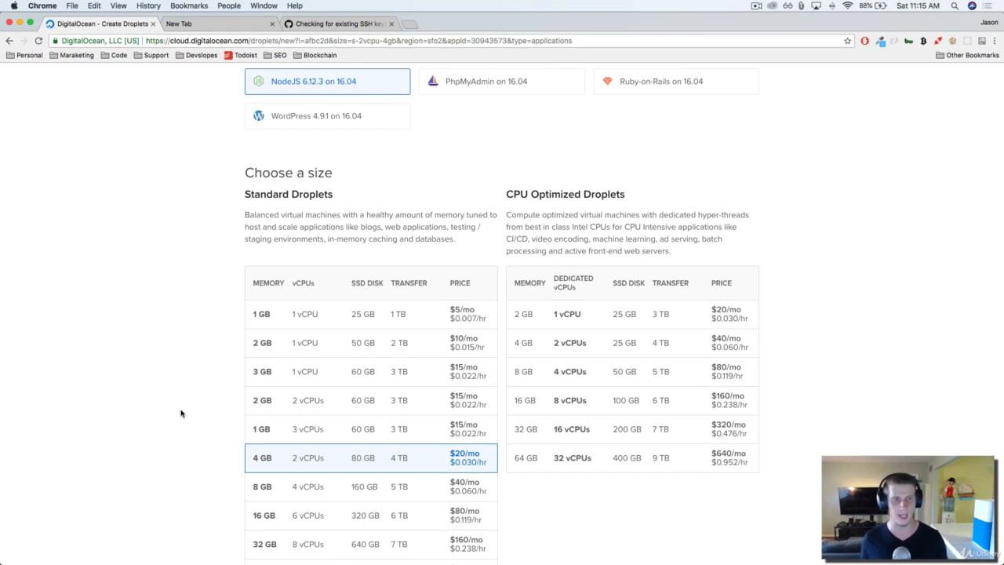
mouse_move(385, 328)
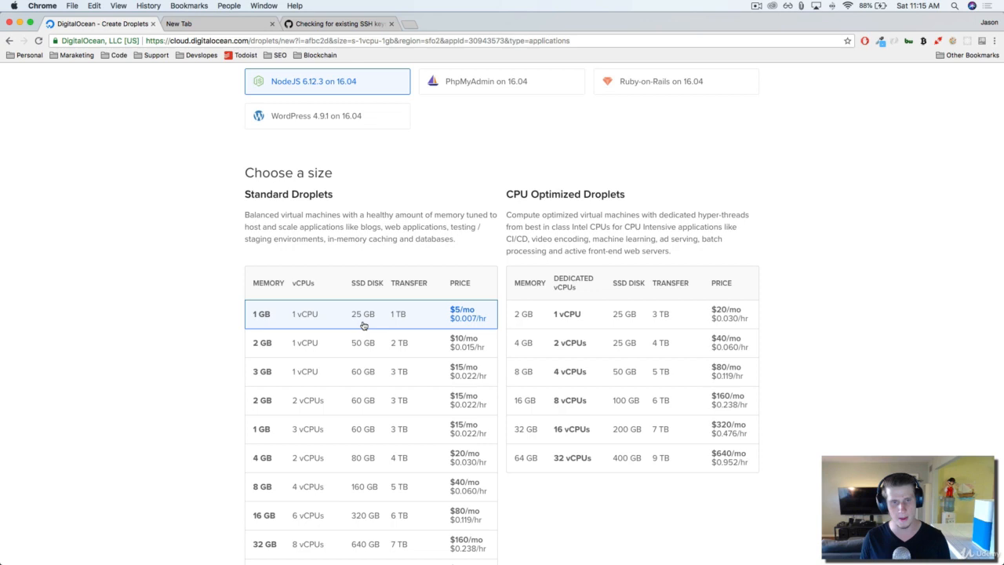
mouse_move(379, 298)
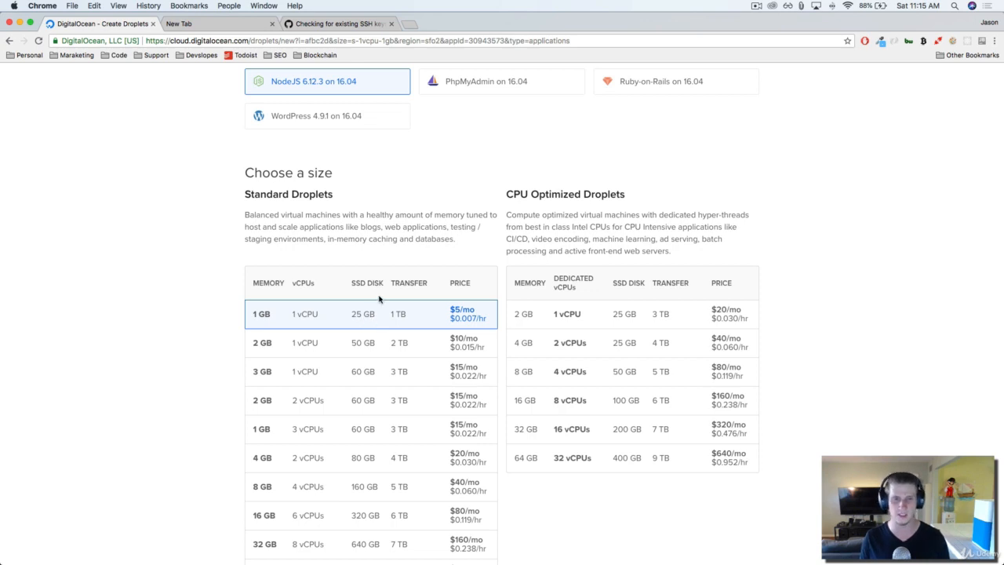
mouse_move(400, 323)
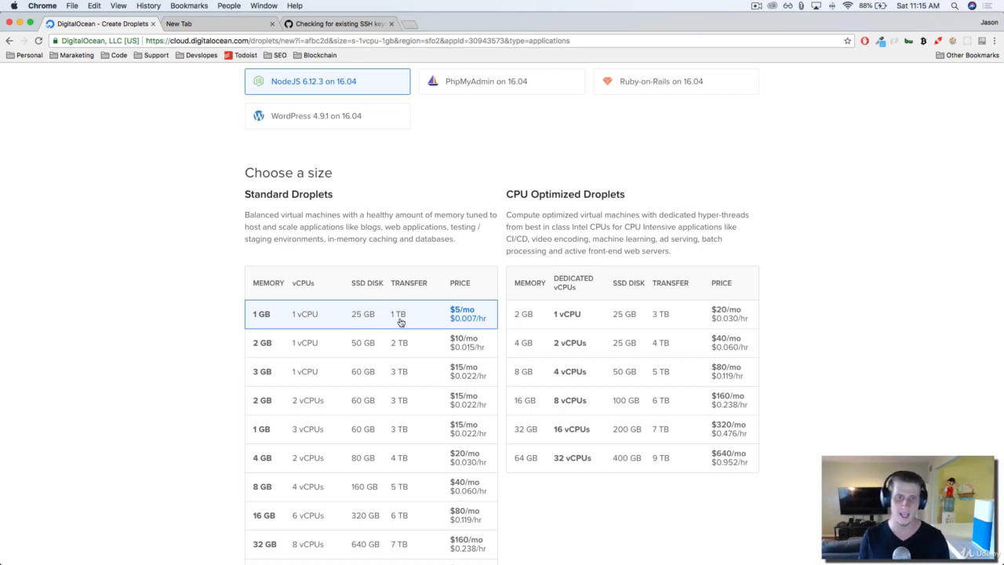
scroll(down, 3)
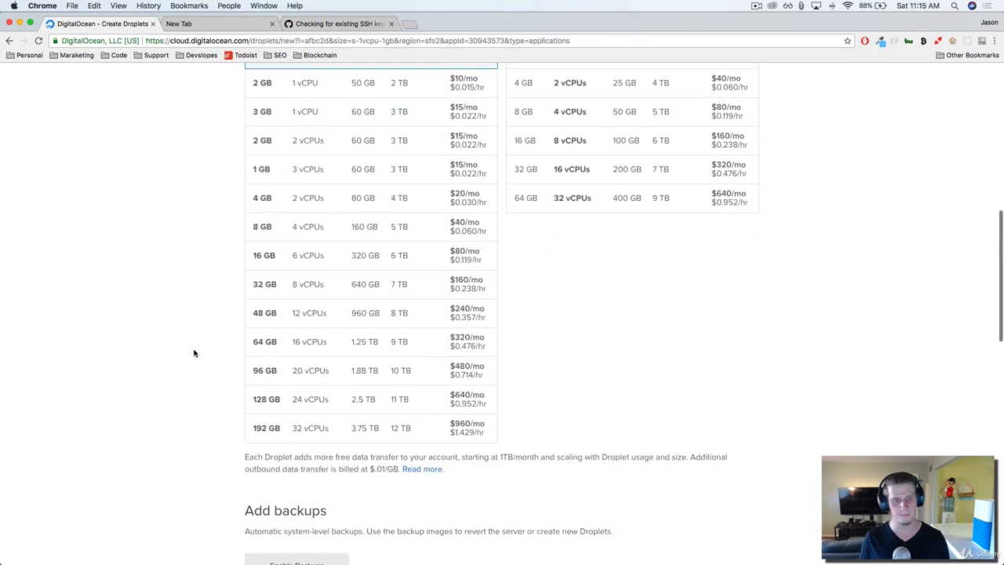
- Keep the San Francisco 2 region and move down to the Add your SSH keys section
scroll(down, 3)
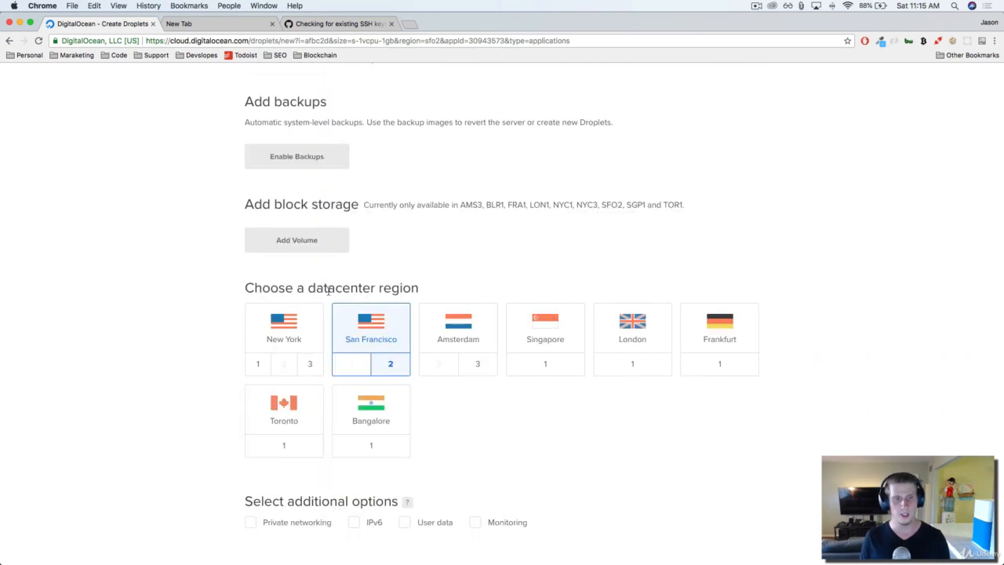
double_click(342, 288)
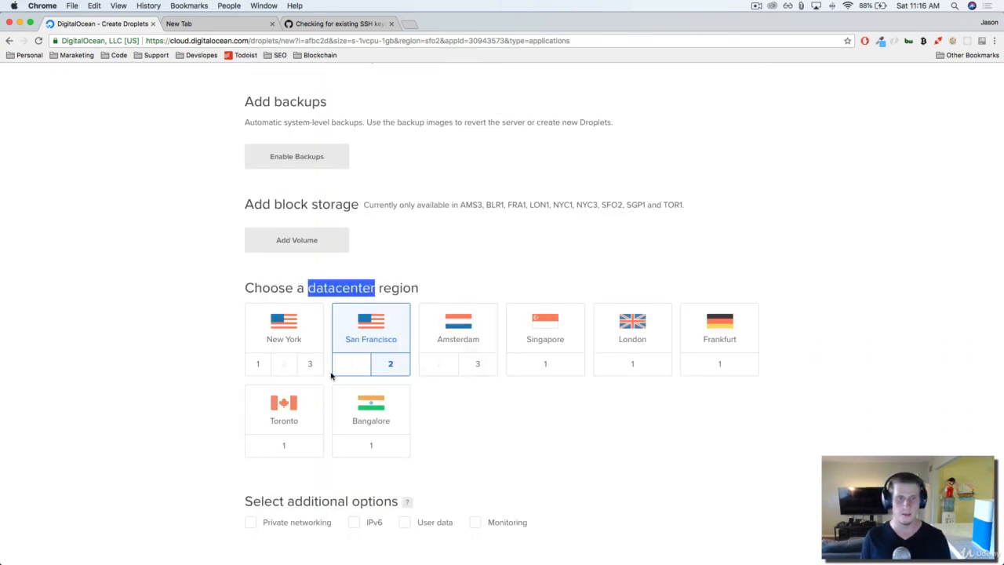
mouse_move(417, 386)
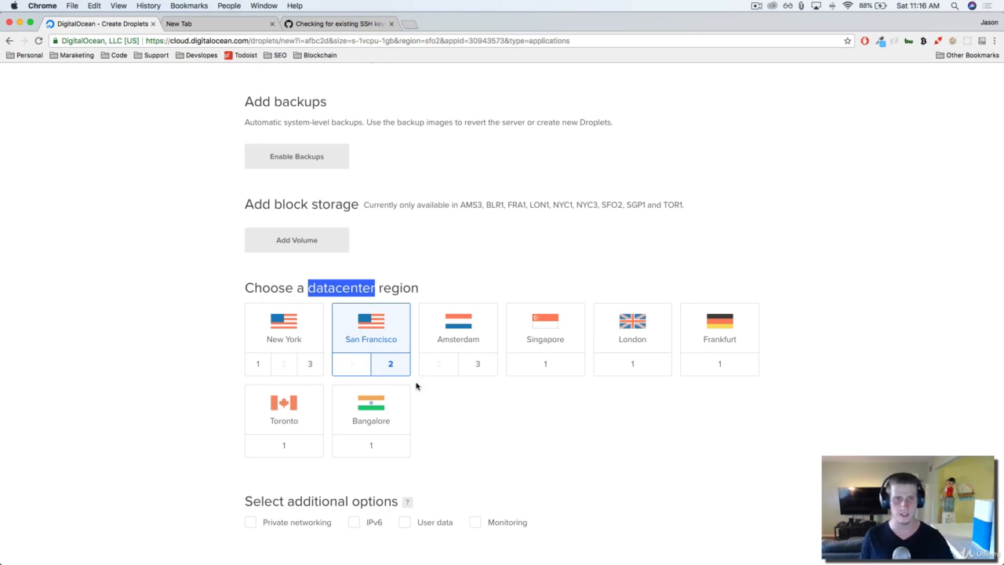
mouse_move(370, 364)
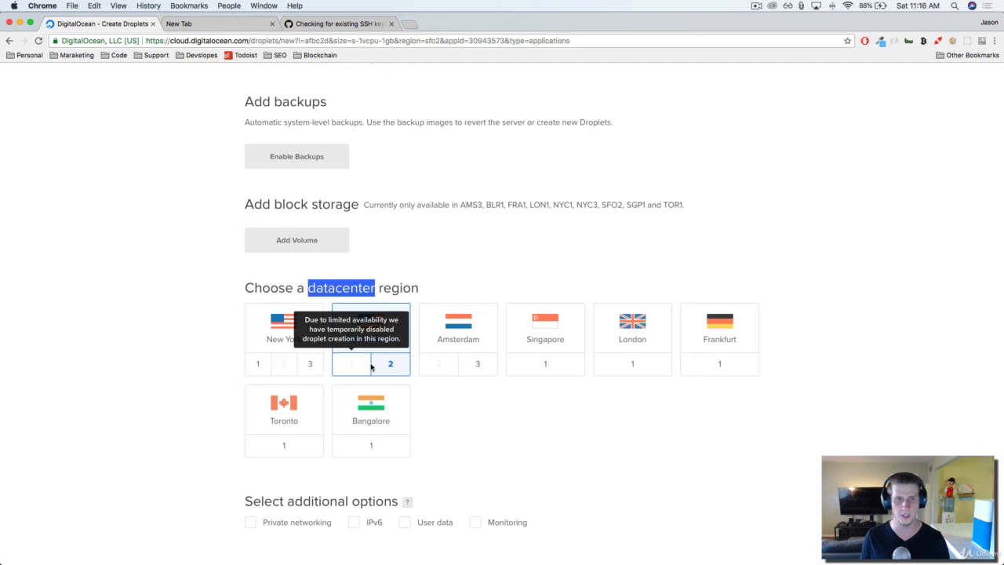
scroll(down, 3)
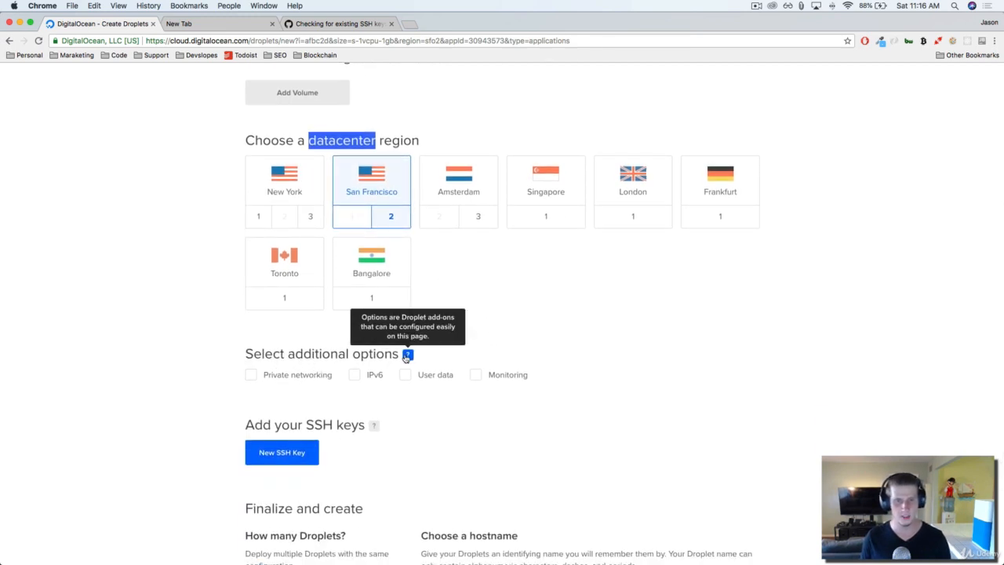
scroll(down, 3)
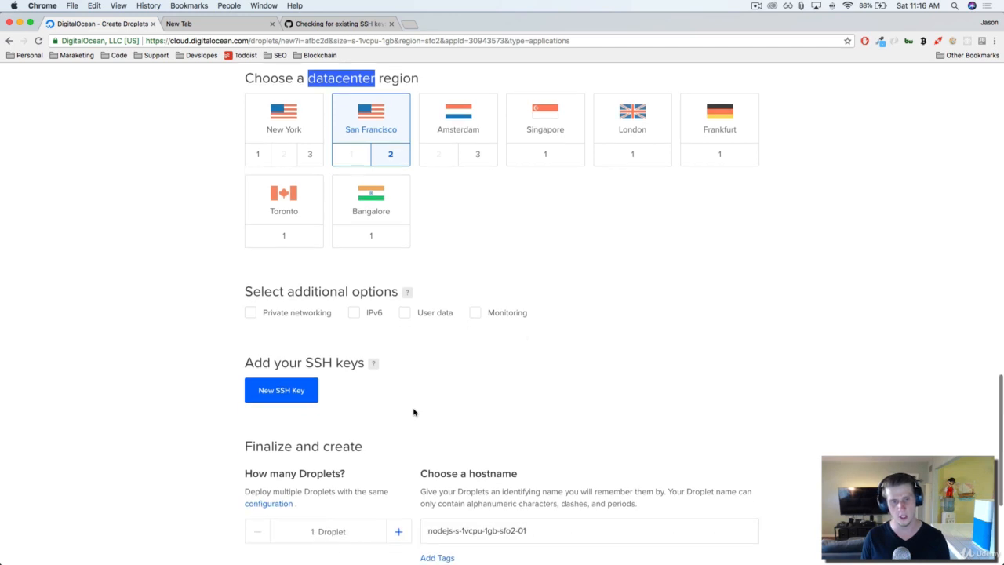
scroll(down, 3)
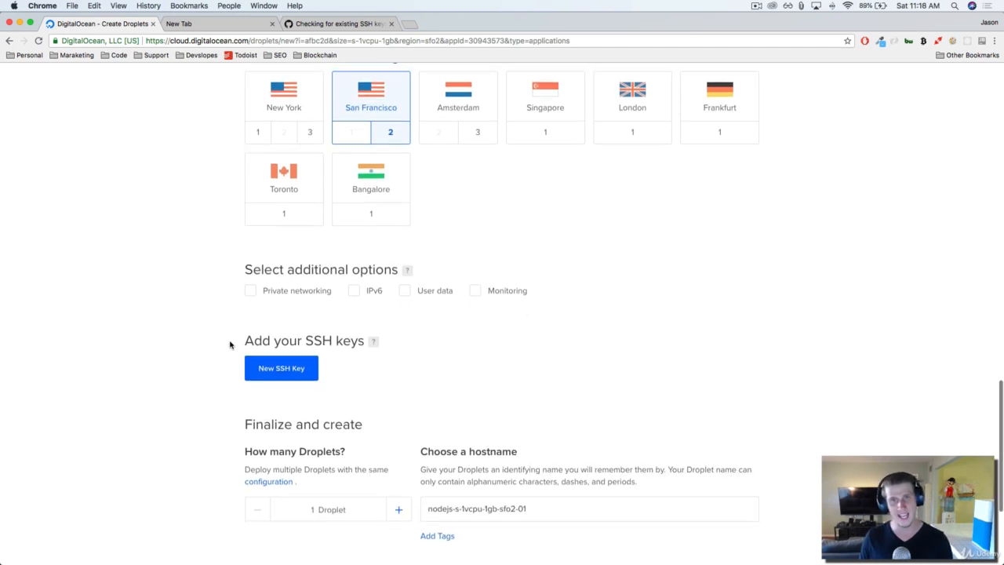
mouse_move(358, 339)
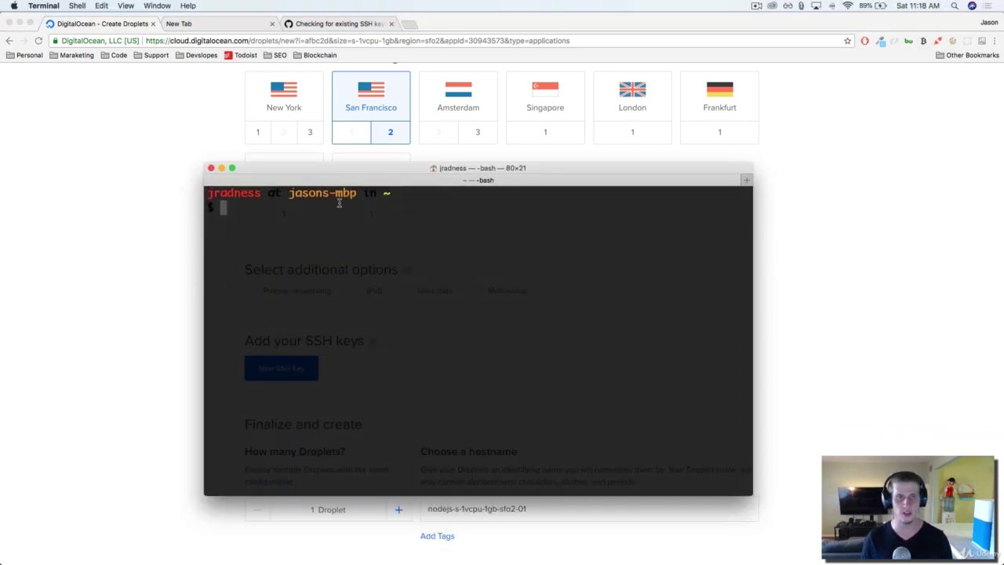
- Review GitHub Help's 'Checking for existing SSH keys' steps and its listing command
click(338, 24)
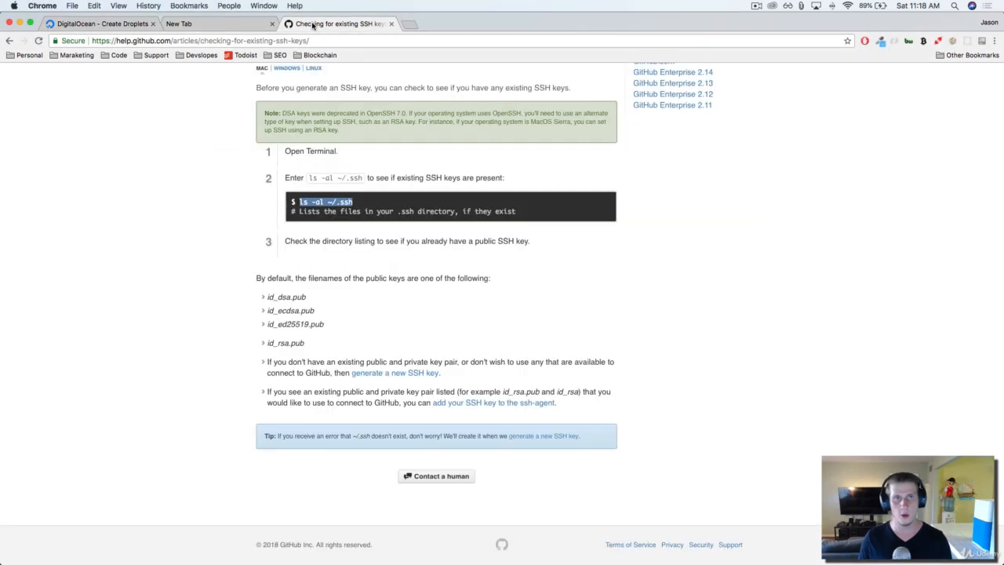
scroll(up, 3)
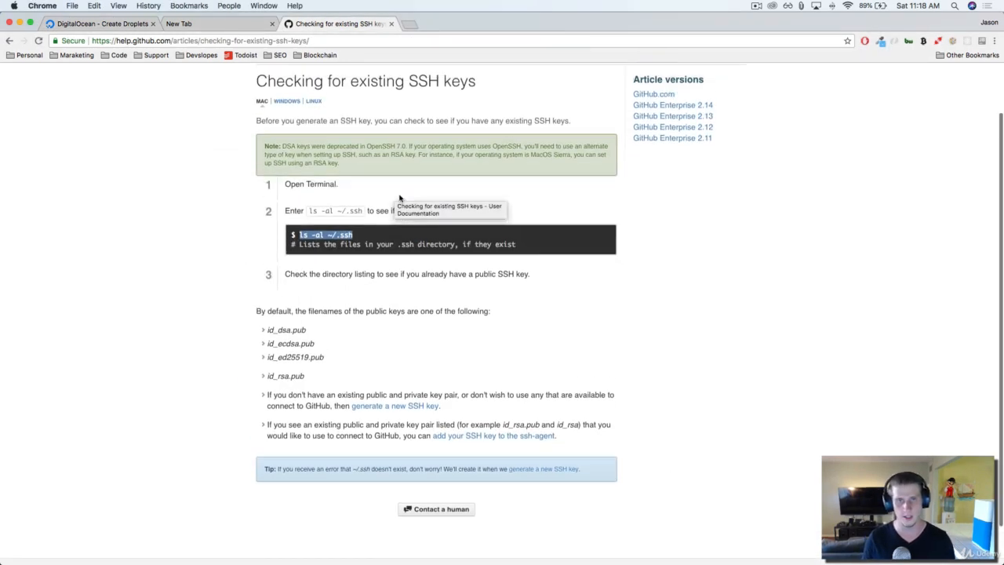
scroll(up, 3)
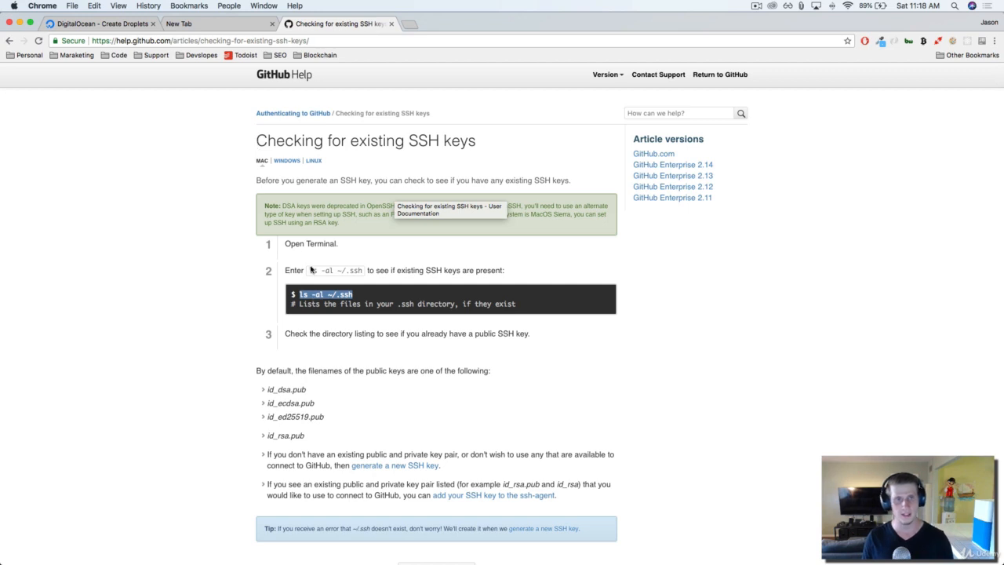
mouse_move(383, 298)
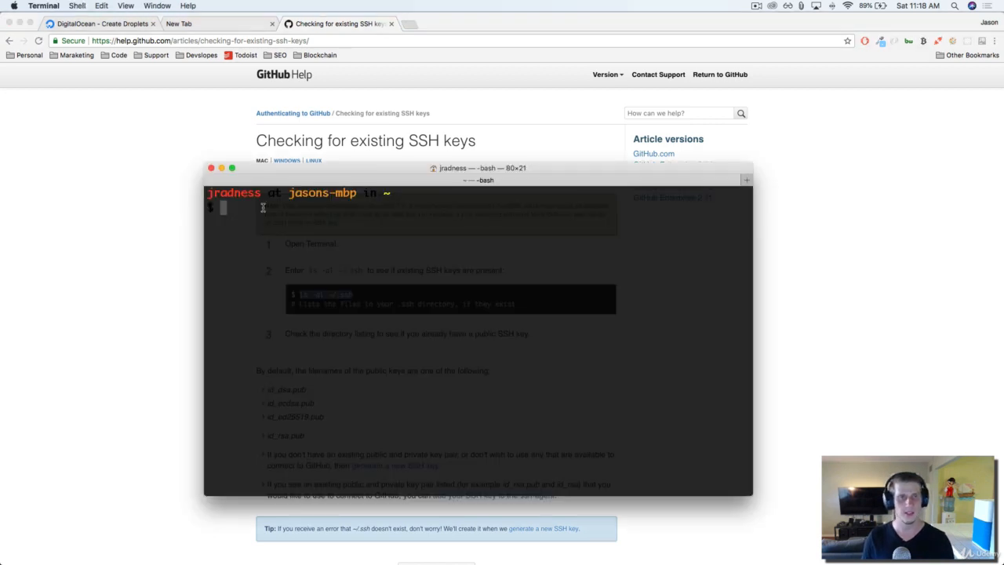
- Run ls -al ~/.ssh, showing the existing id_rsa and id_rsa.pub key pair
key(Return)
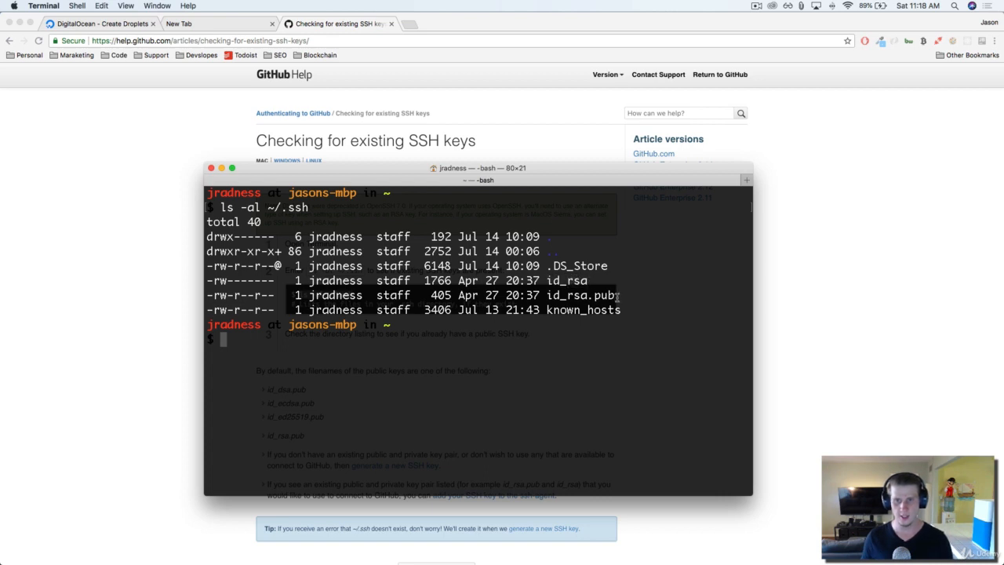
mouse_move(563, 295)
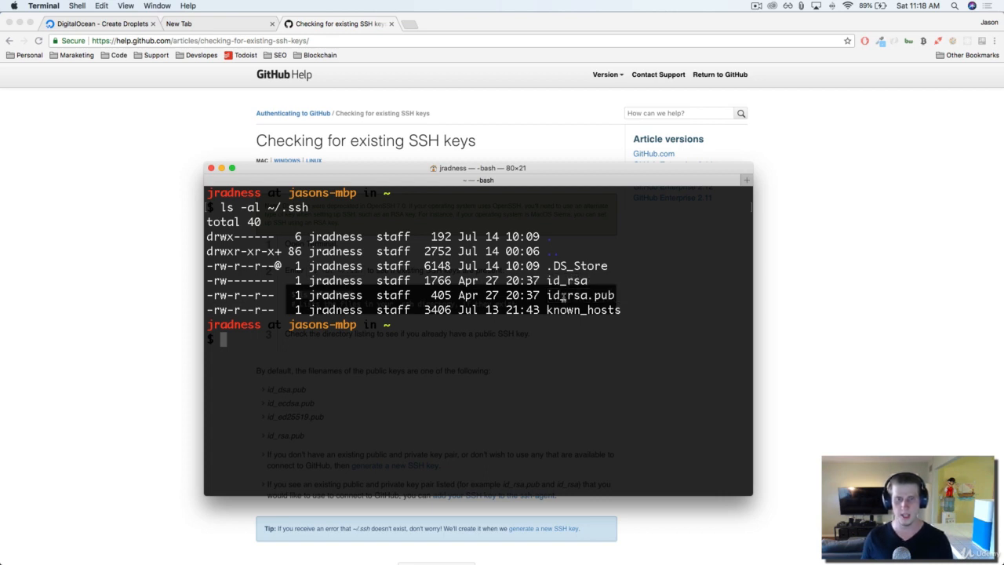
mouse_move(160, 240)
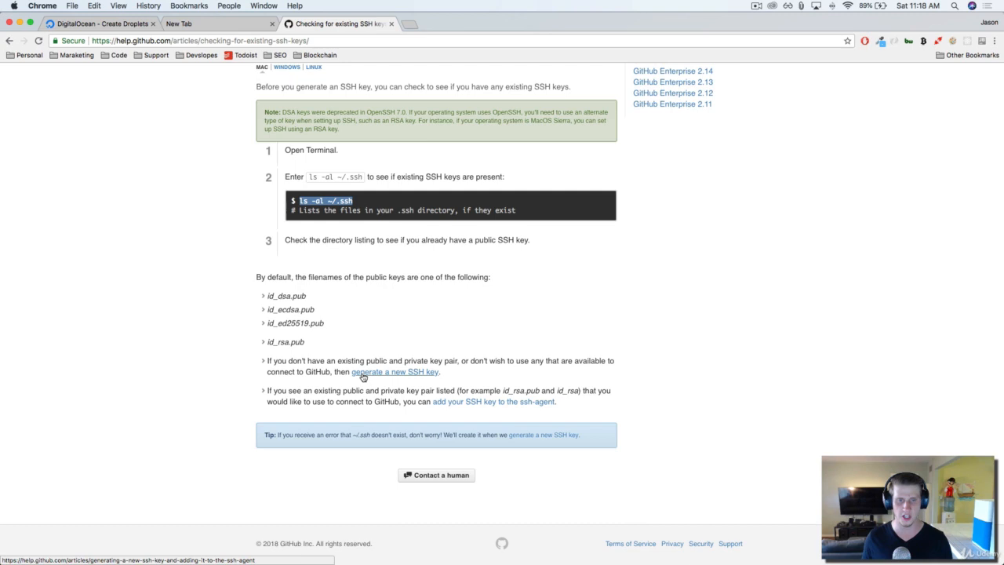
- Read GitHub's new SSH key guide, then move to the SSH.com PuTTYgen page
click(394, 370)
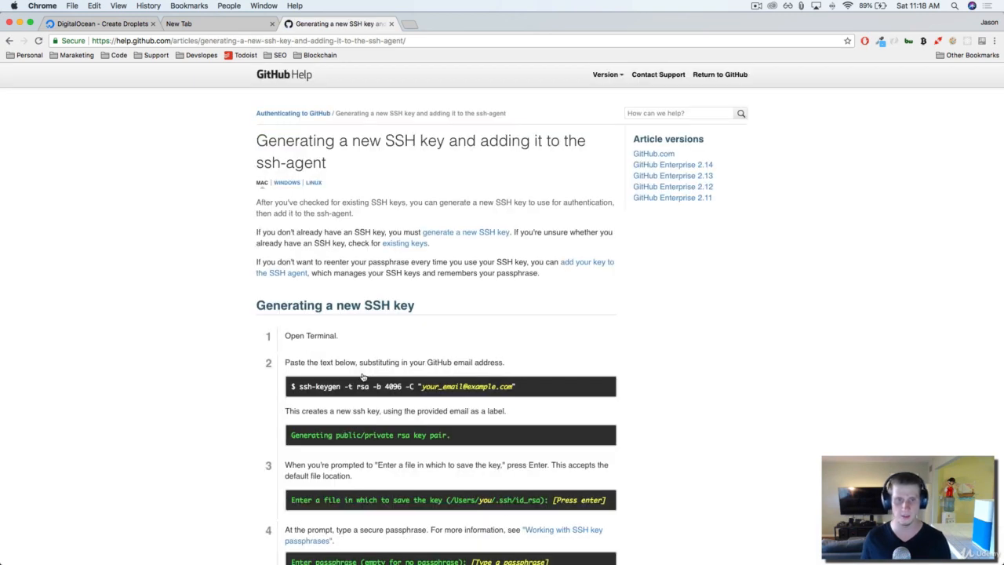
scroll(down, 3)
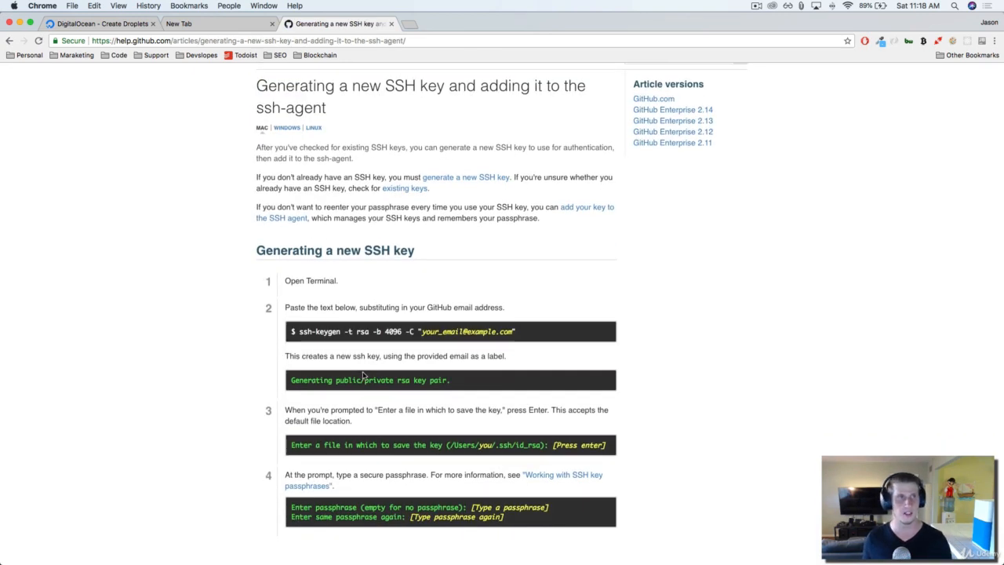
click(212, 24)
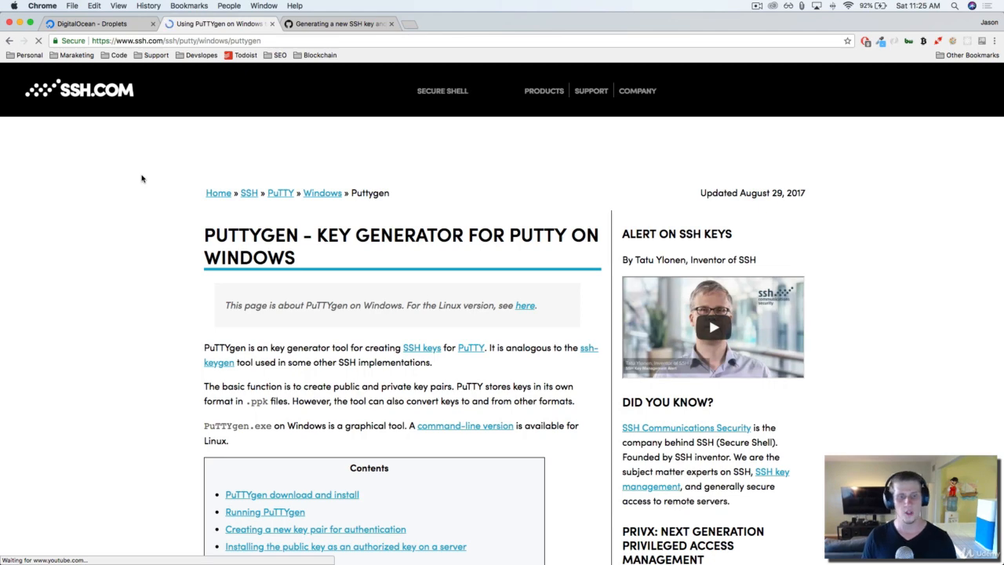
- Skim the PuTTYgen download and install instructions, then return to Create Droplets
scroll(down, 3)
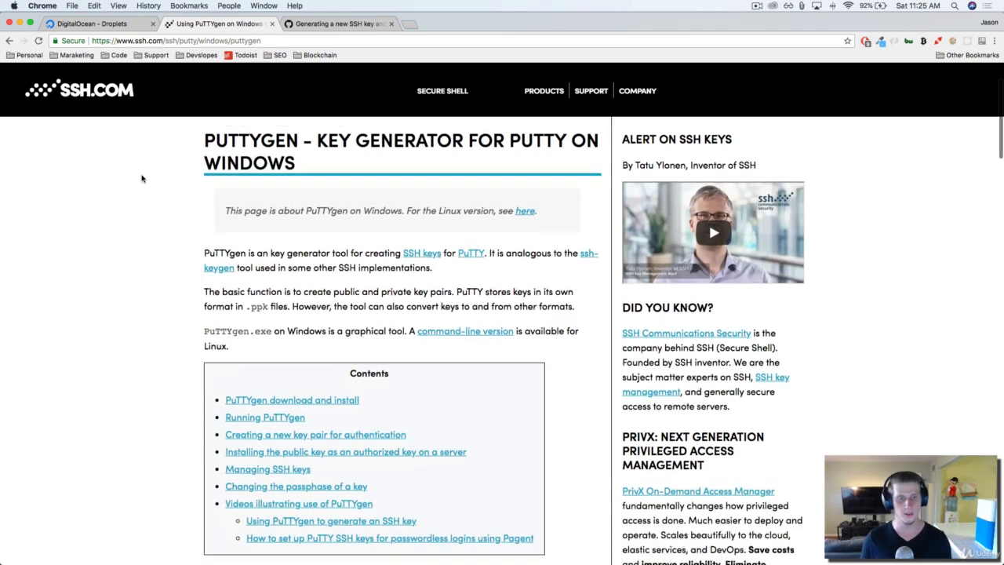
scroll(down, 3)
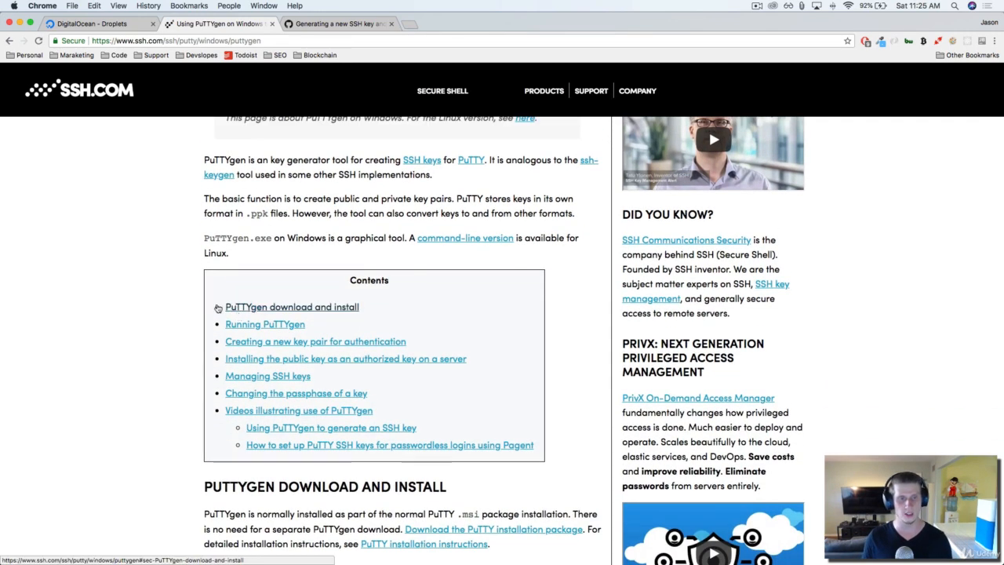
scroll(down, 3)
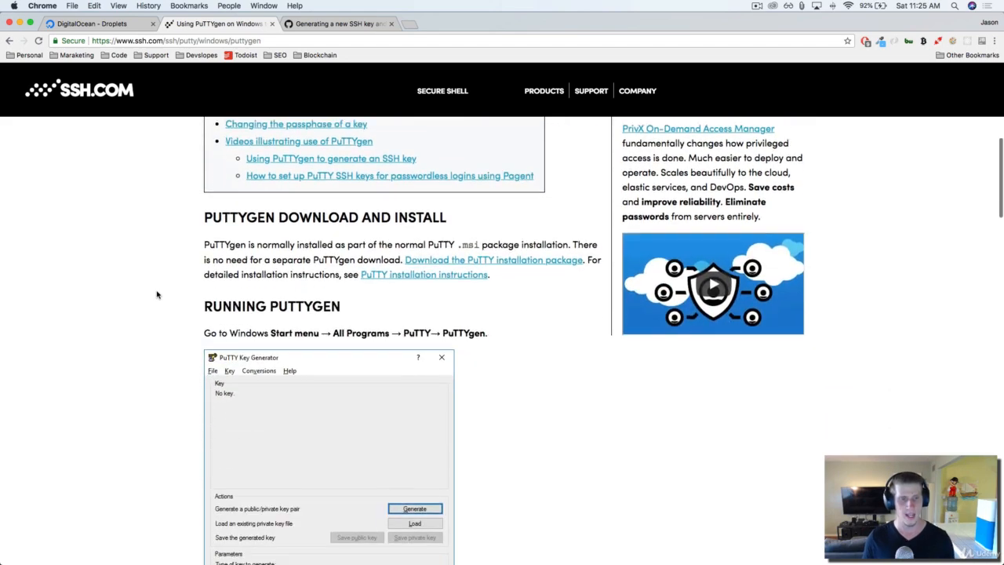
scroll(down, 3)
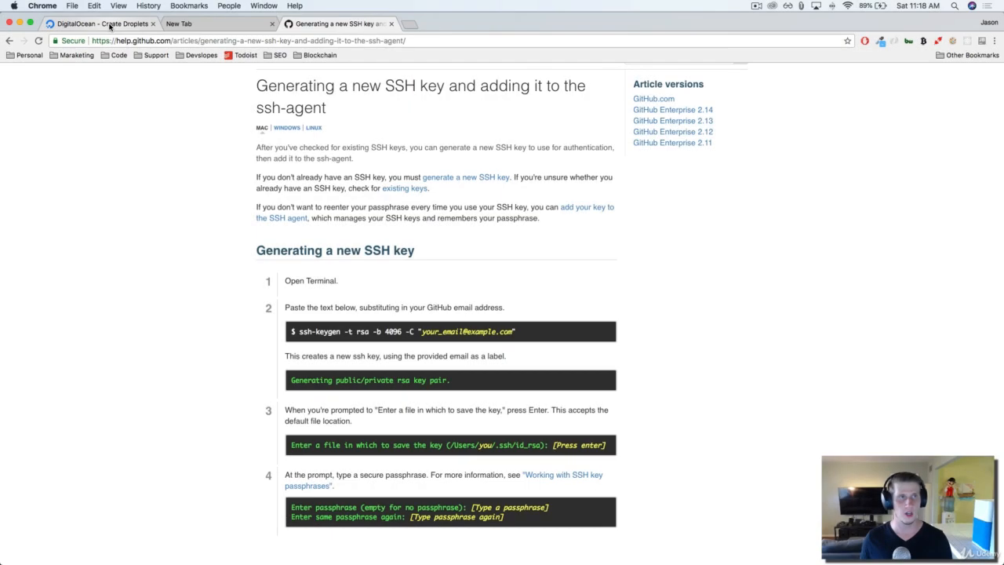
click(102, 24)
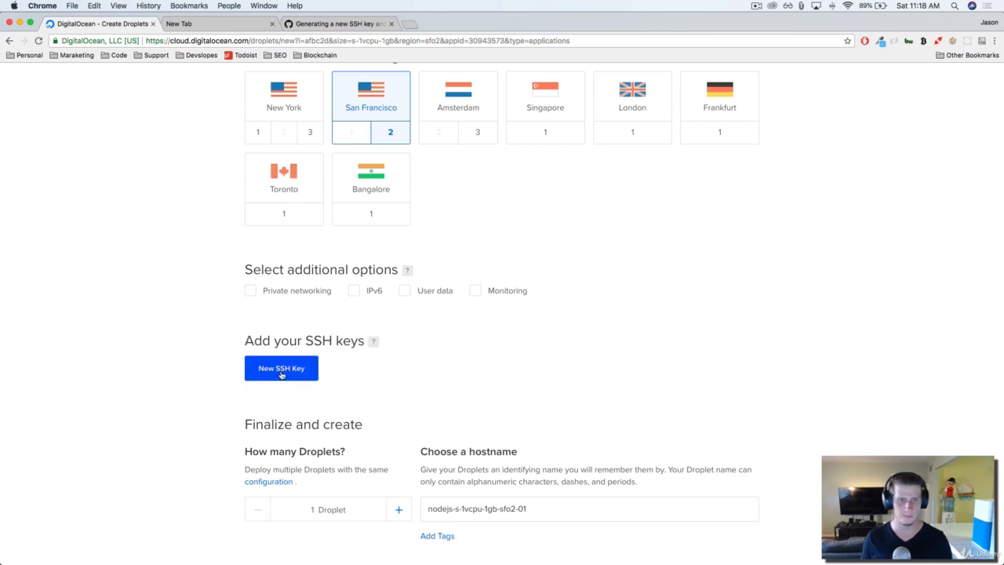
- Start a New SSH Key entry and focus its key content box
click(280, 368)
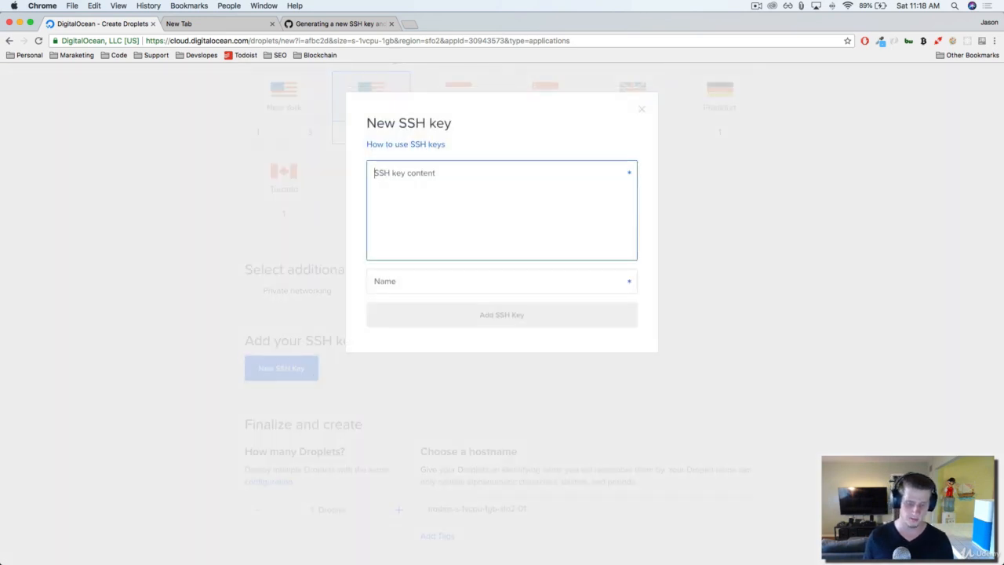
click(43, 6)
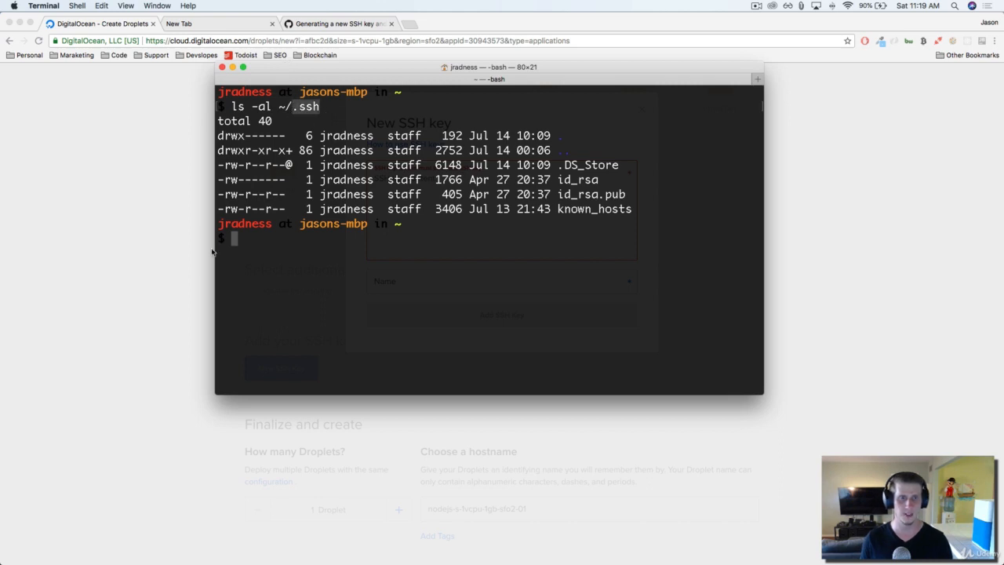
mouse_move(263, 241)
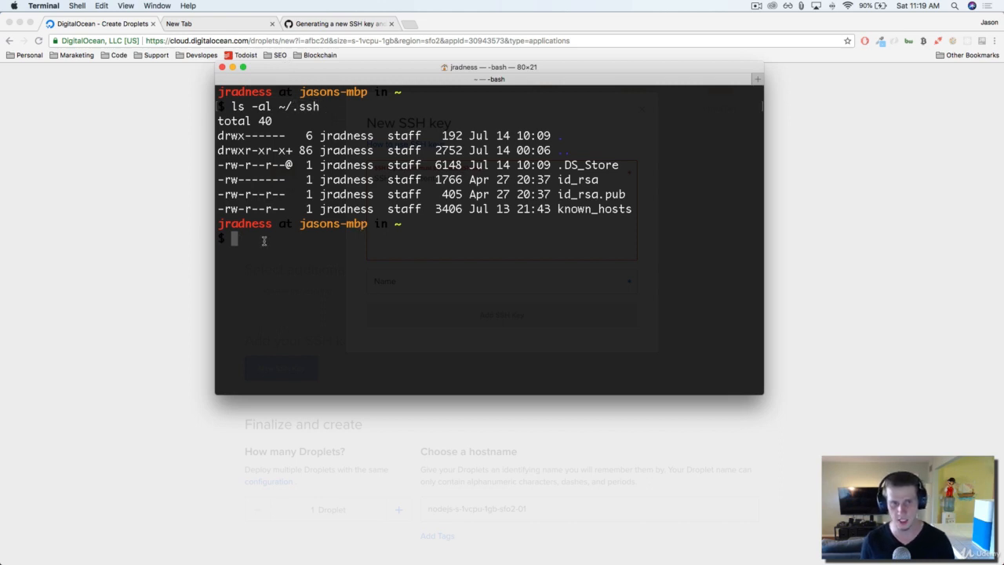
- Change into ~/.ssh and cat id_rsa.pub to display the public key
text(cd)
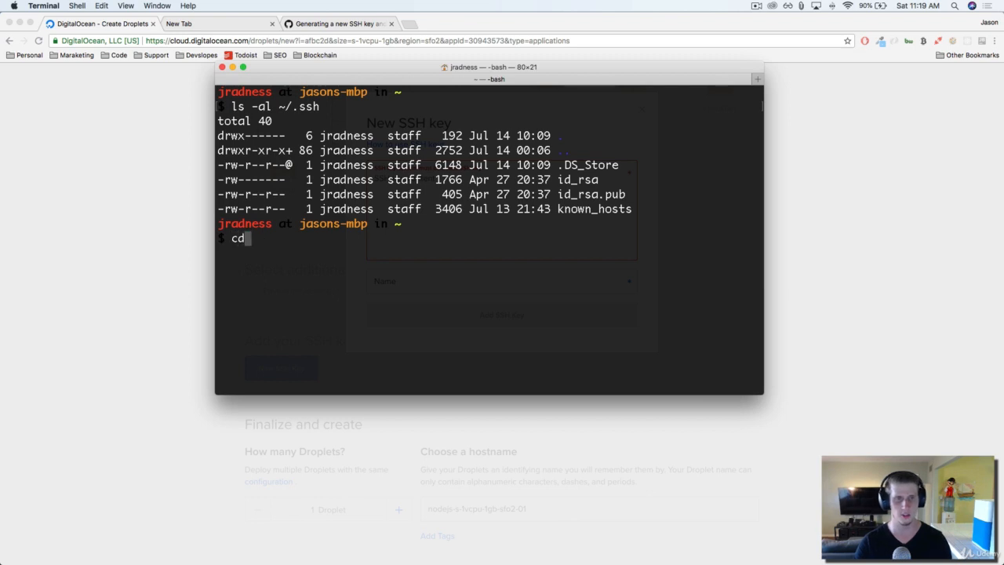
text(.ssh)
text(ls)
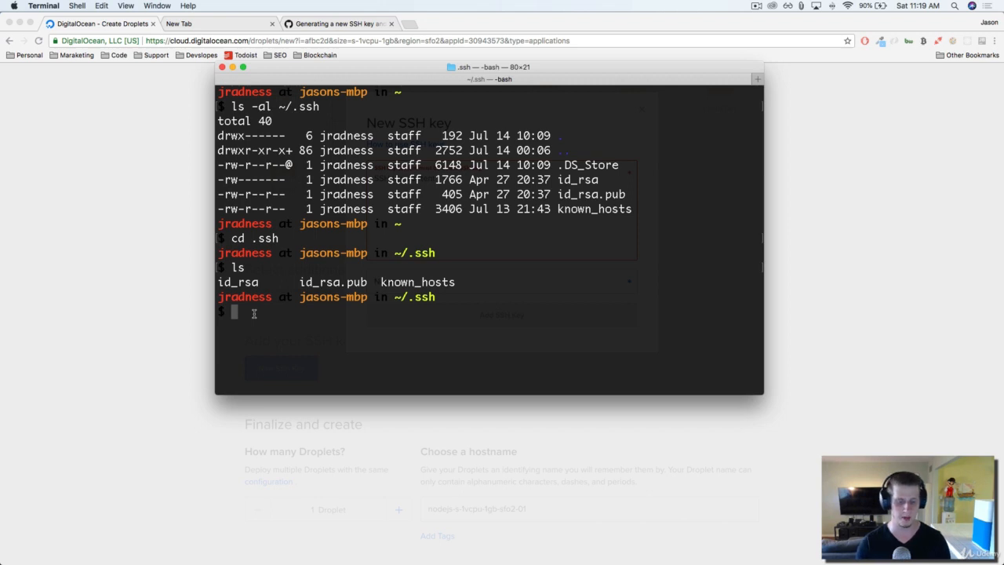
text(ca)
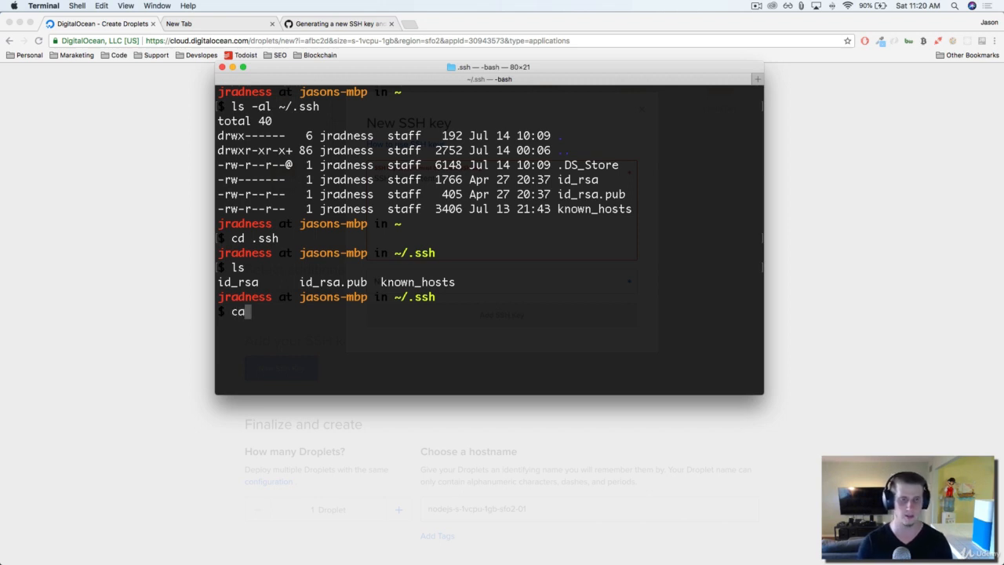
text(t id)
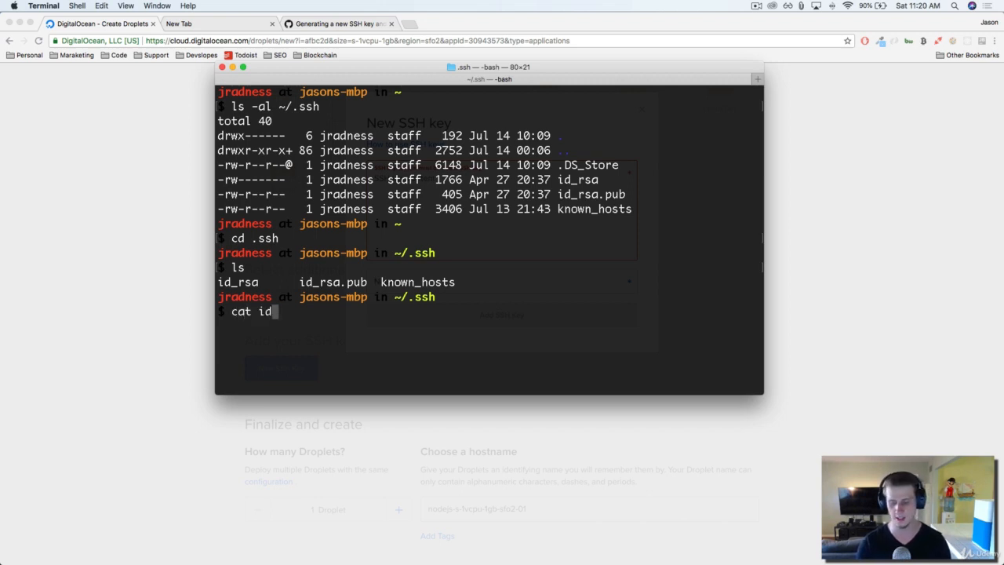
text(_rsa)
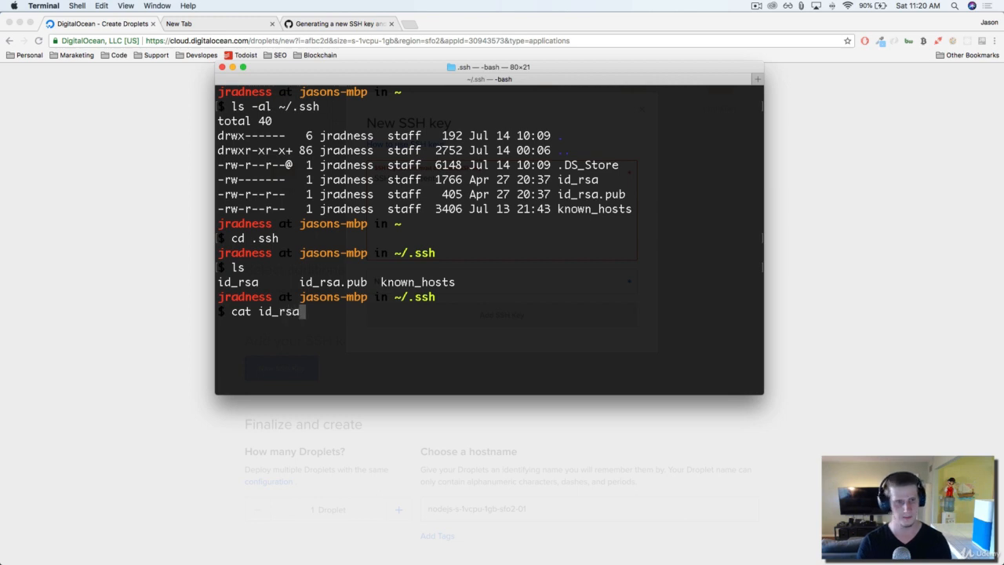
text(.p)
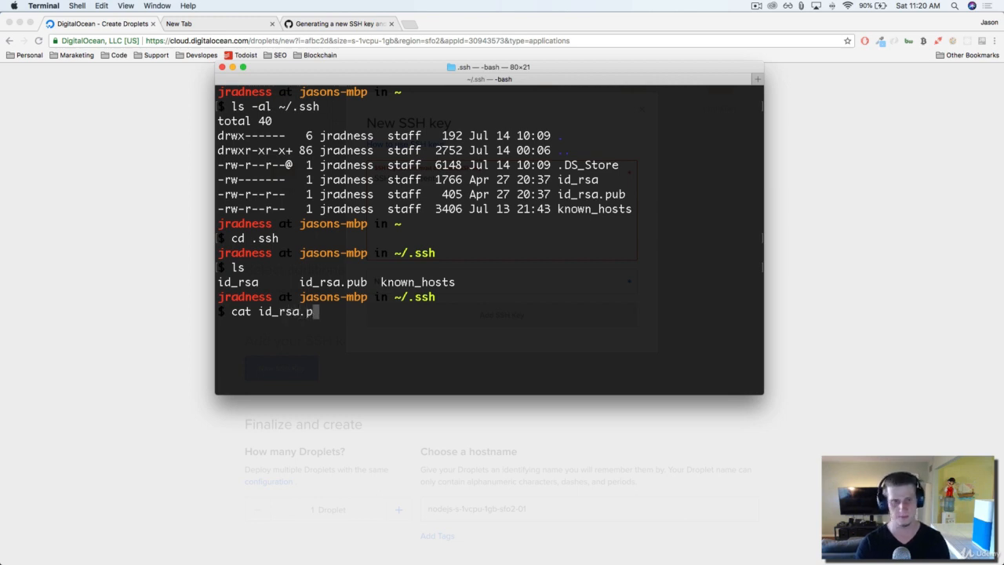
key(Return)
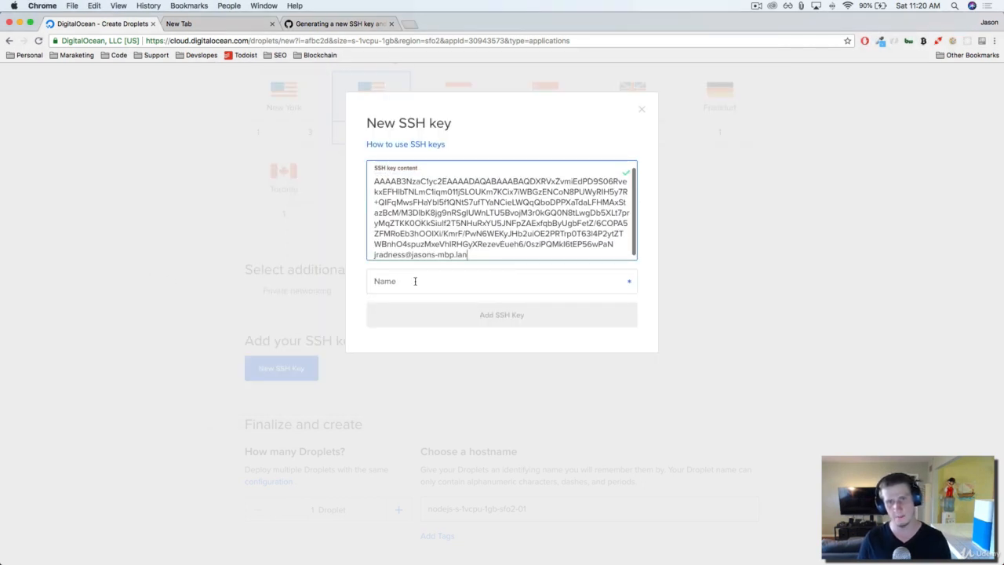
- Name the pasted public key 'mySSH' and add it as a checked SSH key for the droplet
text(my)
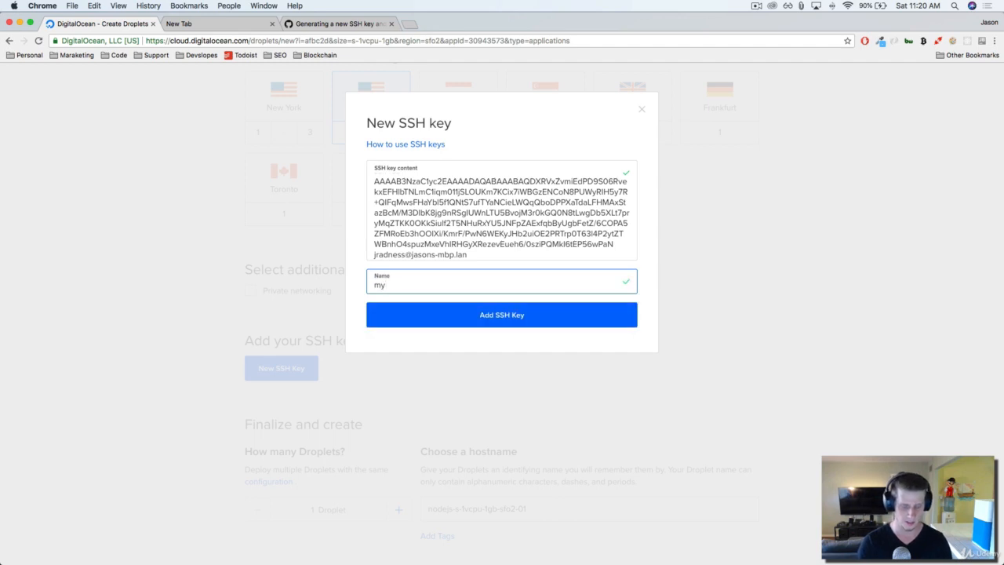
text(SSH)
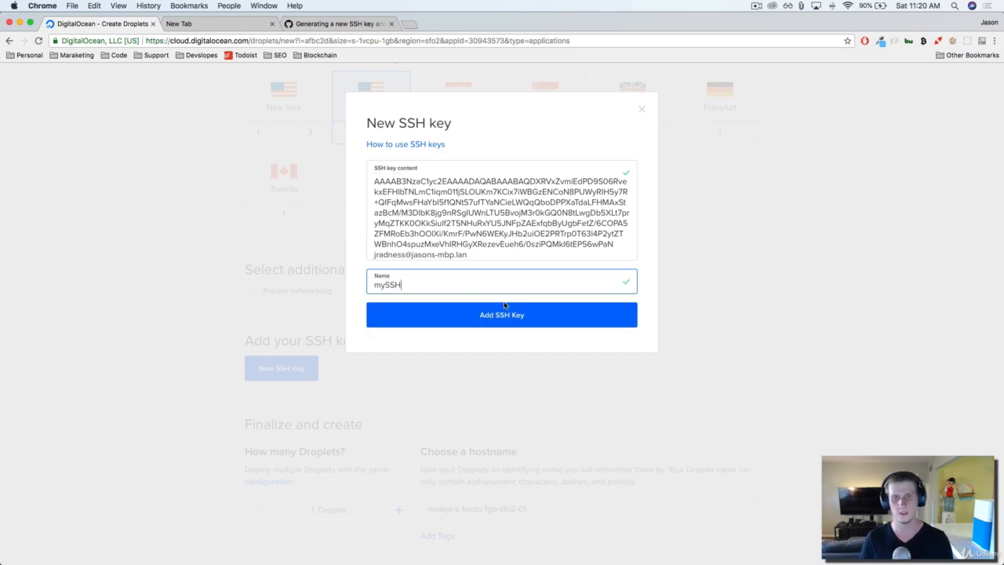
click(502, 313)
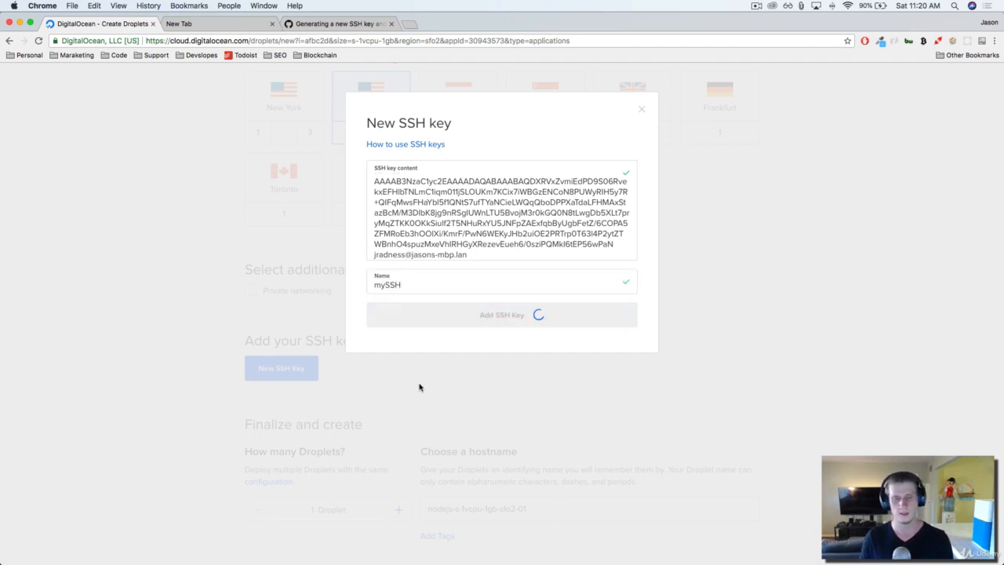
click(502, 313)
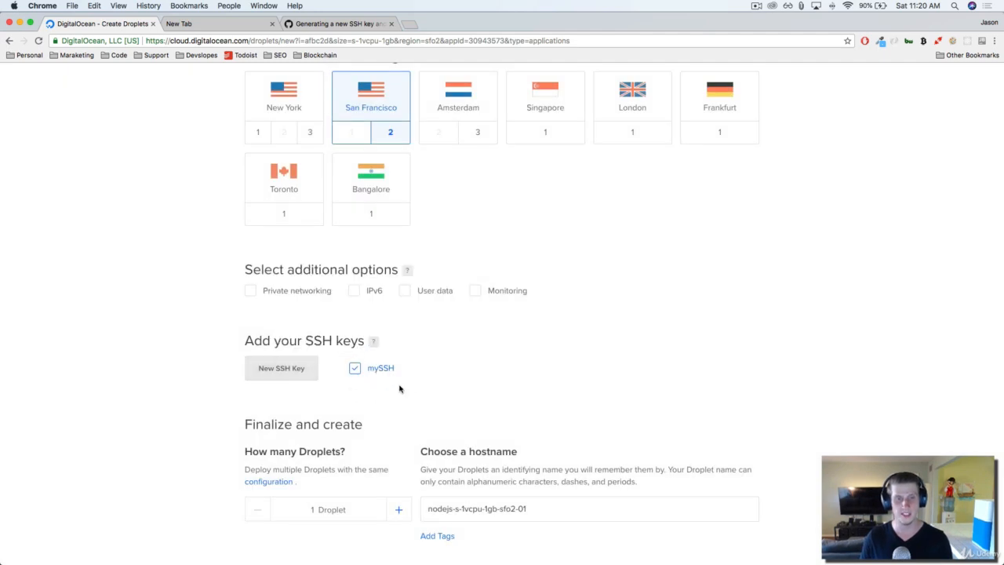
- Replace the default hostname with 'testdroplet' and create the droplet
scroll(down, 3)
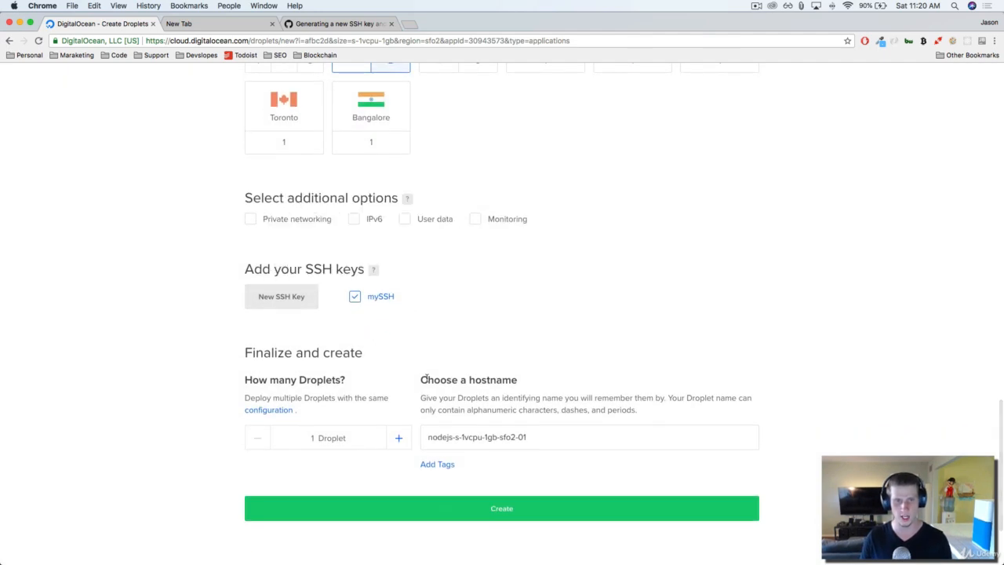
triple_click(588, 436)
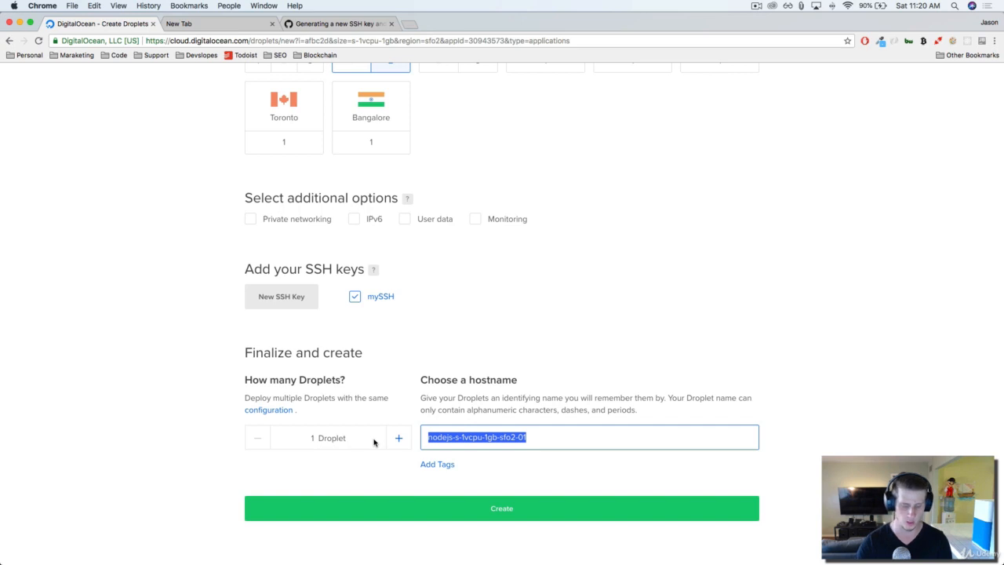
text(testdro)
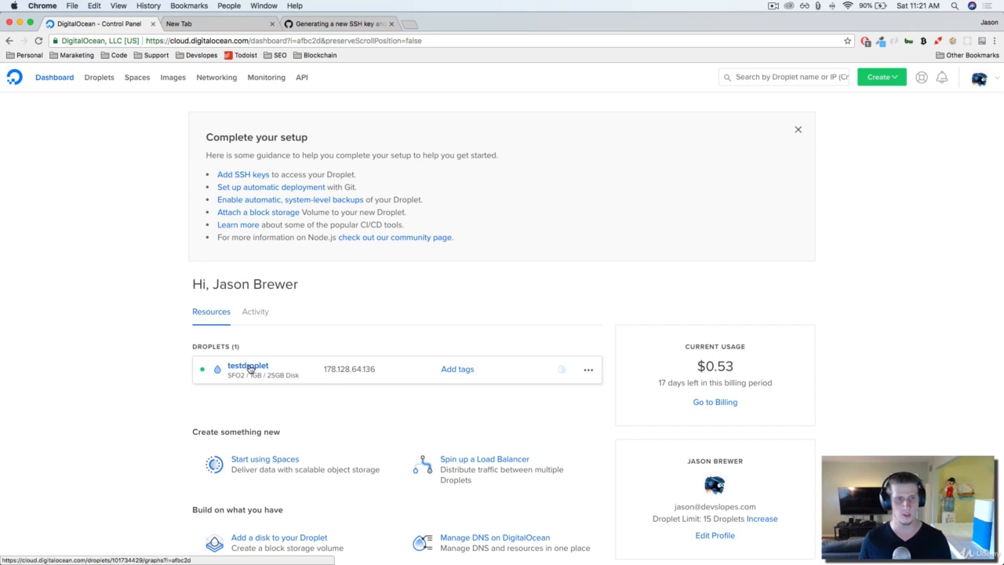
- Open testdroplet's detail page showing its IPv4 address and CPU graphs
click(248, 366)
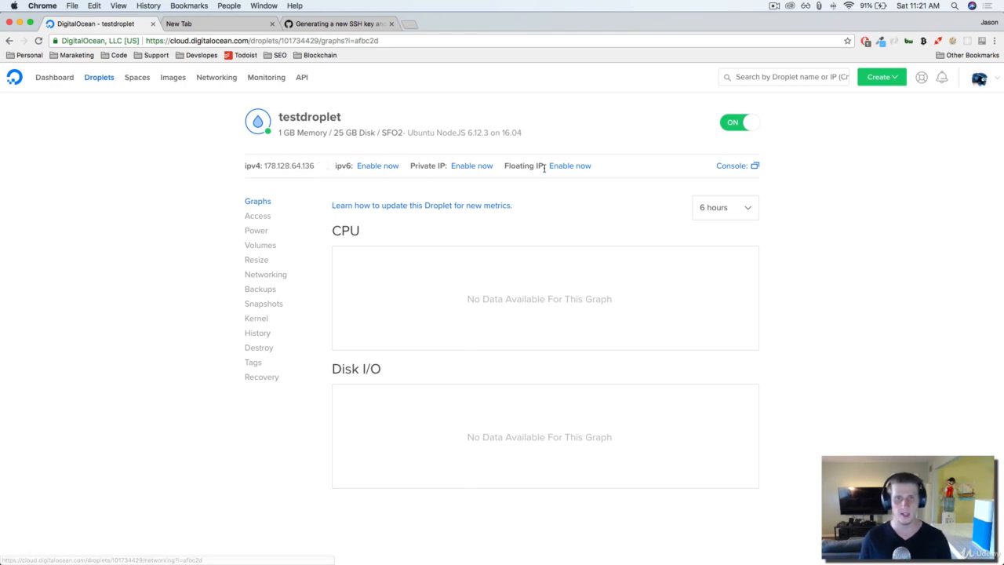
click(258, 215)
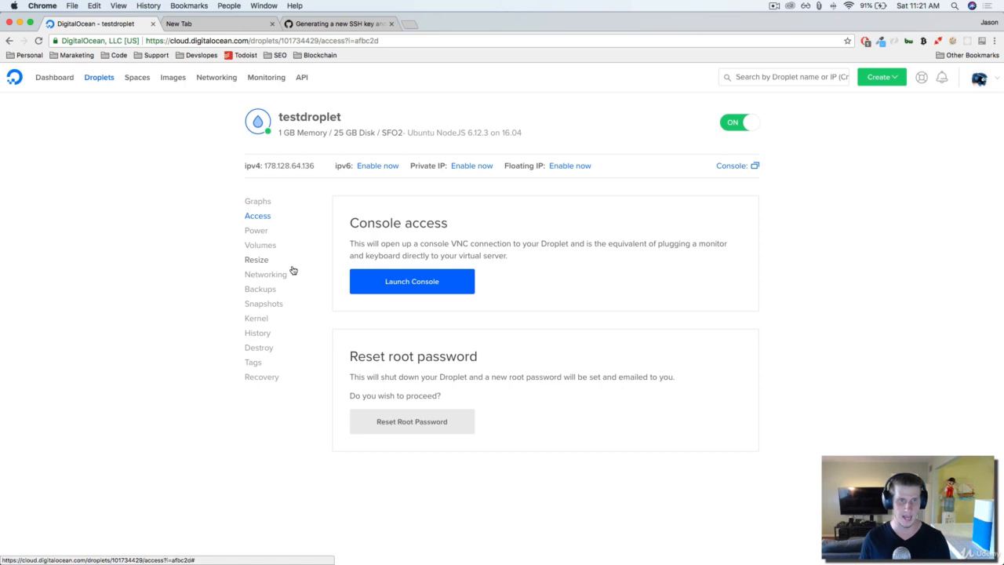
click(256, 229)
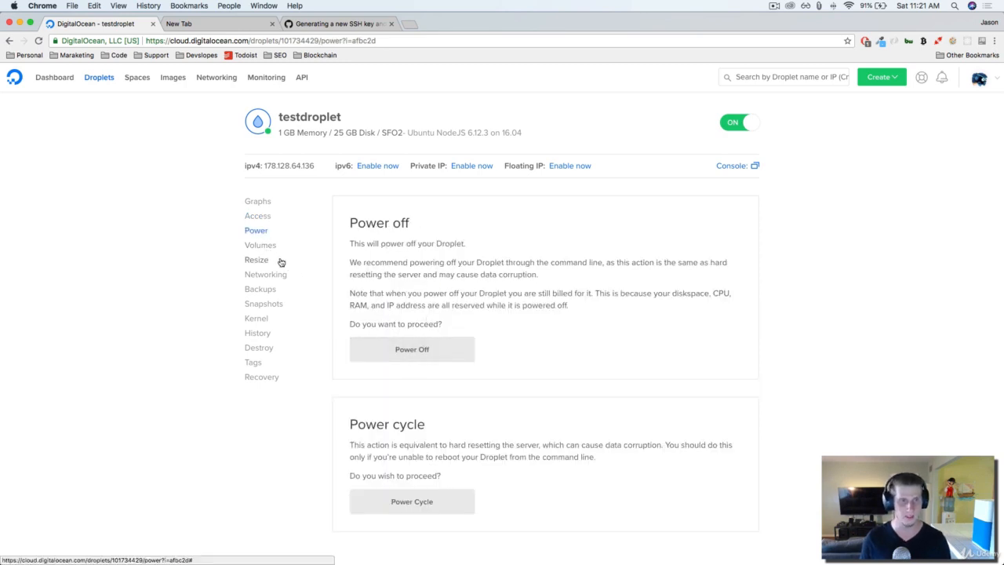
click(256, 260)
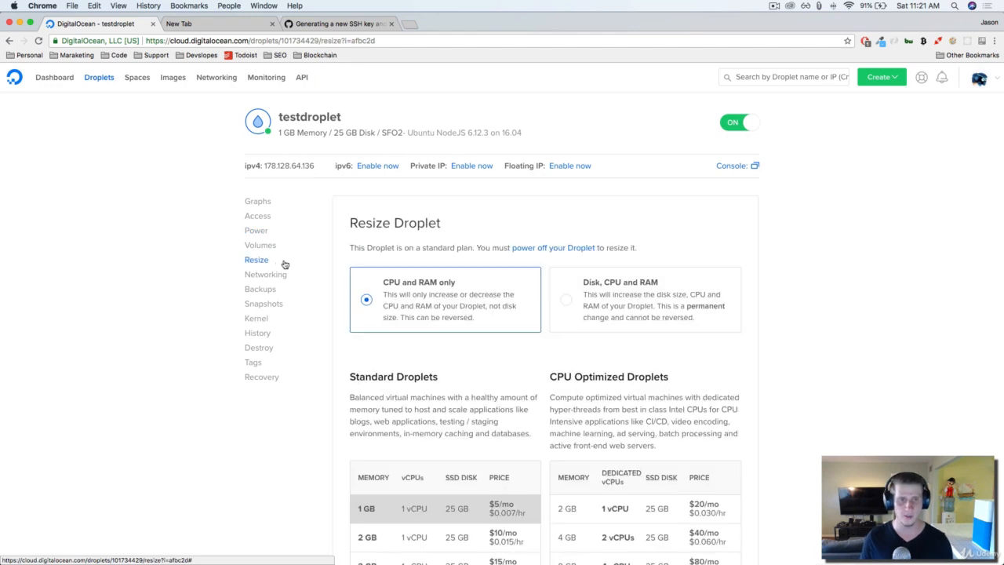
mouse_move(421, 288)
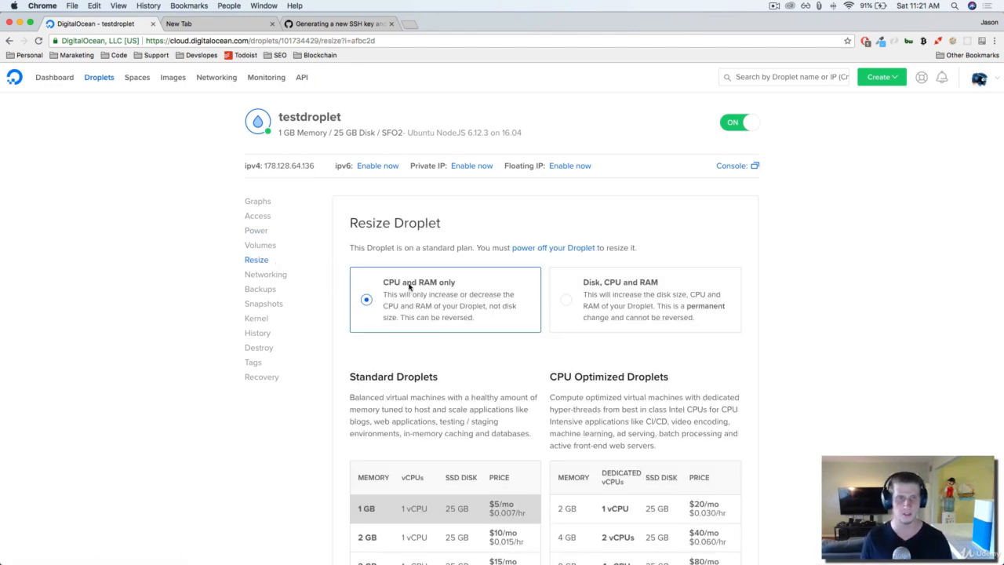
mouse_move(260, 288)
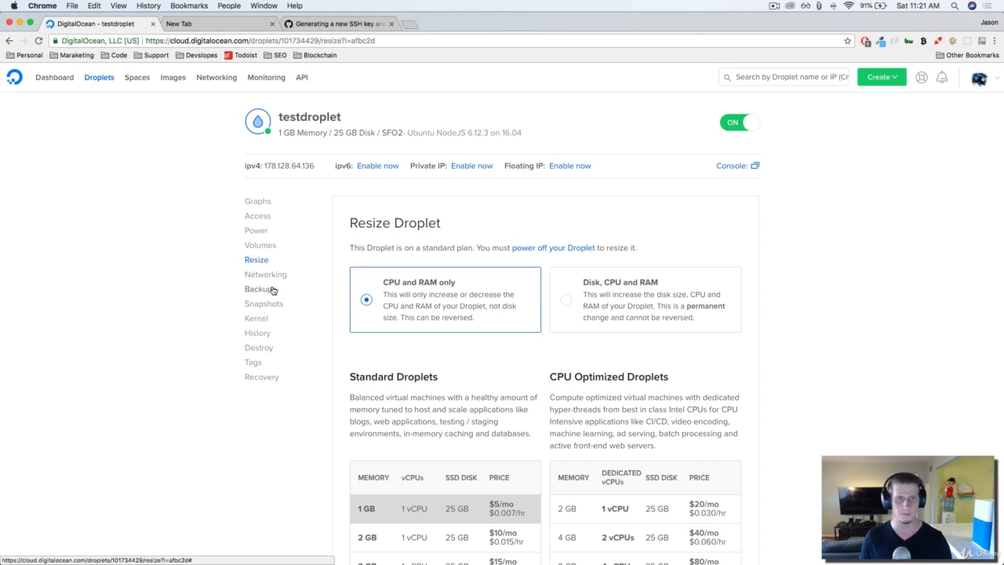
mouse_move(258, 348)
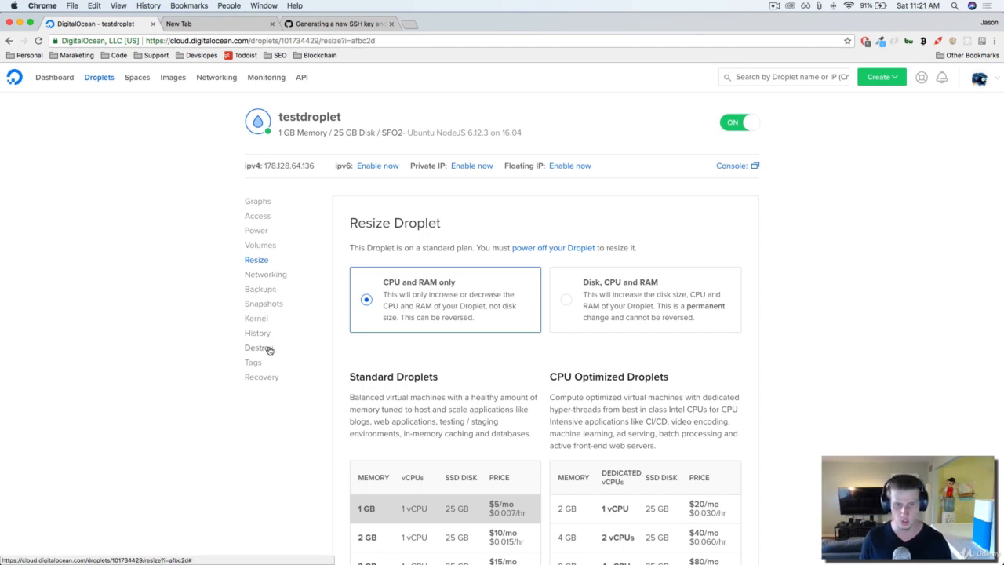
mouse_move(301, 383)
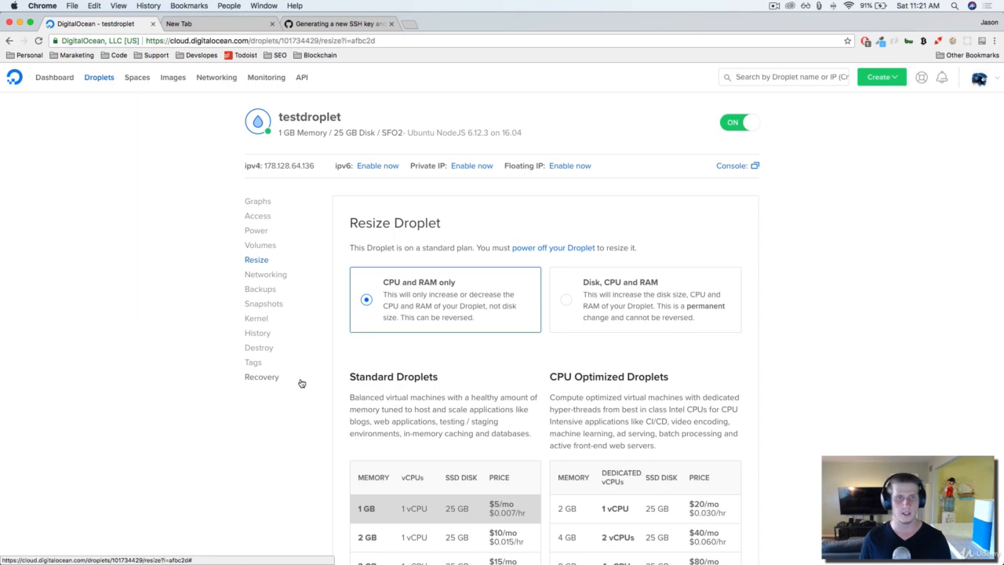
mouse_move(257, 203)
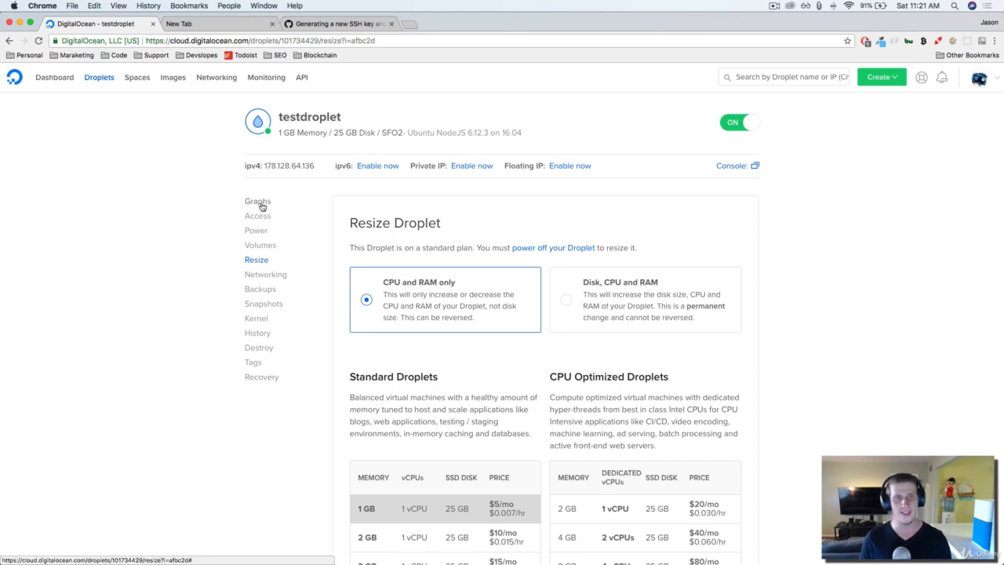
click(257, 201)
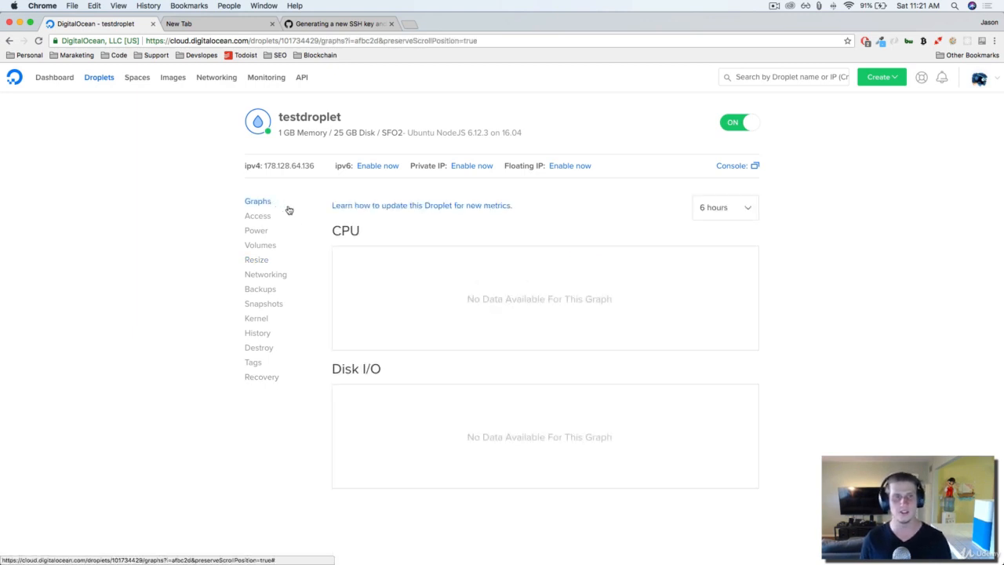